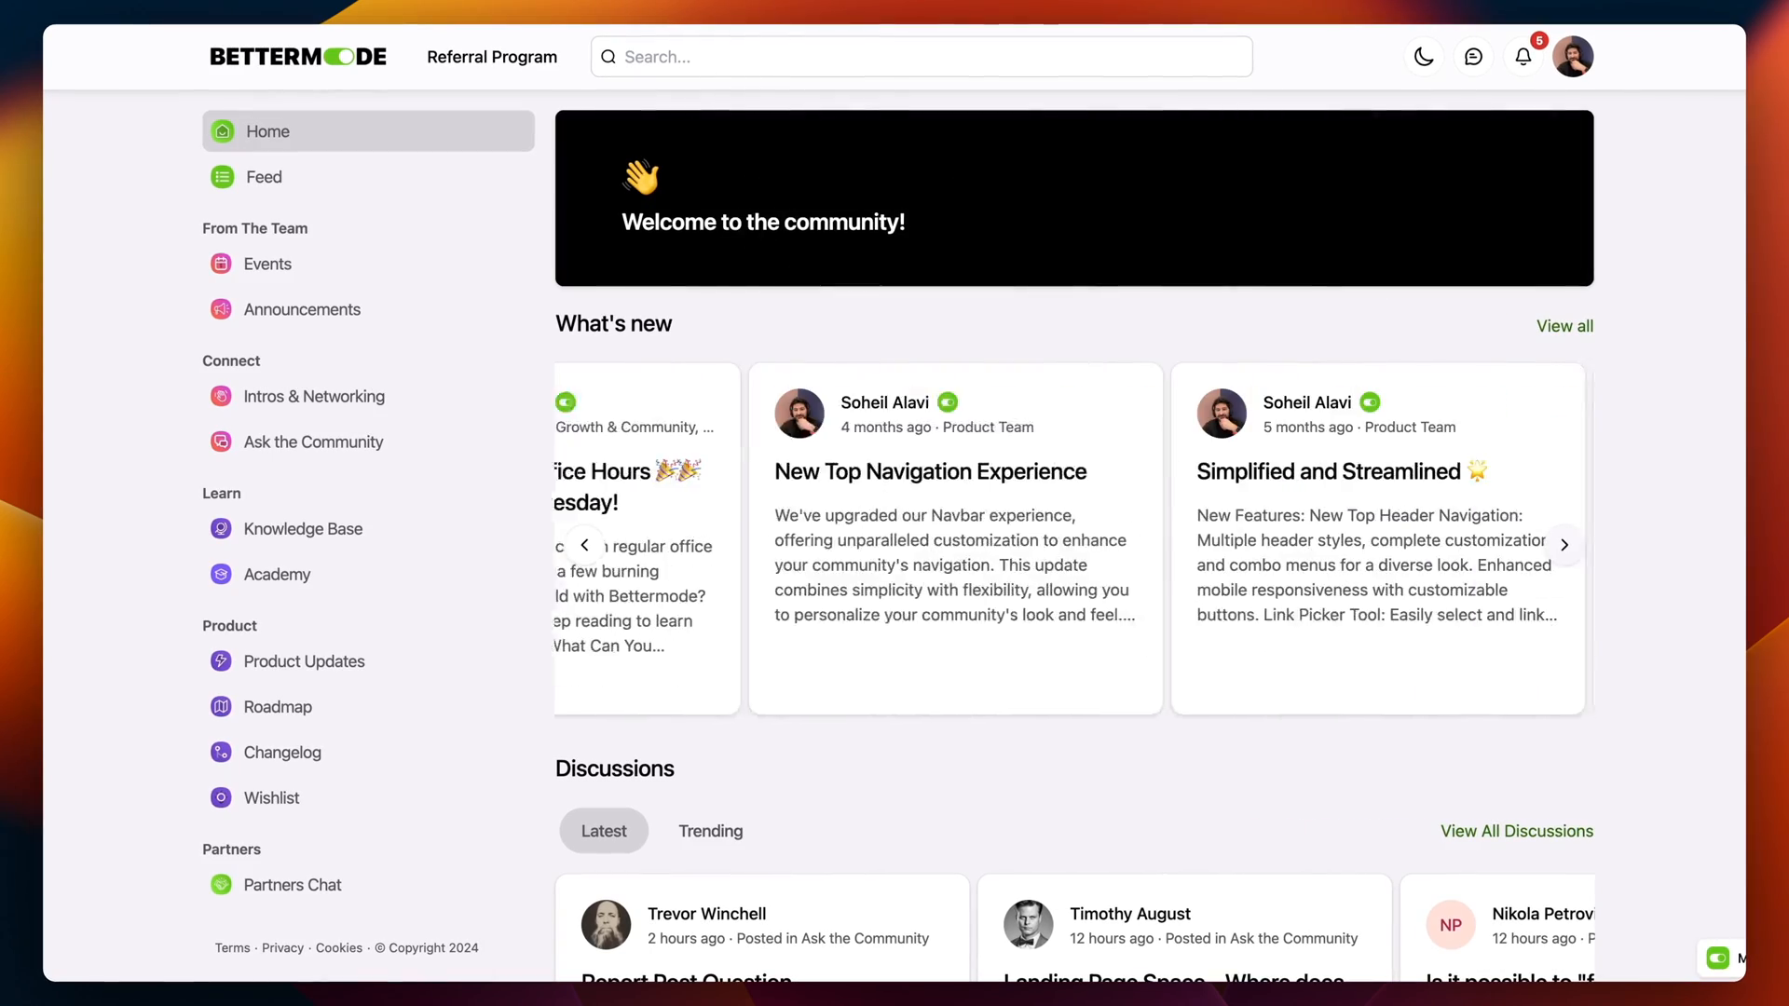
- Tour the community home, hero banner editor, Discussions and Feed, then scroll to the 2021 awards
{"action": "left_click", "coordinate": [1565, 545]}
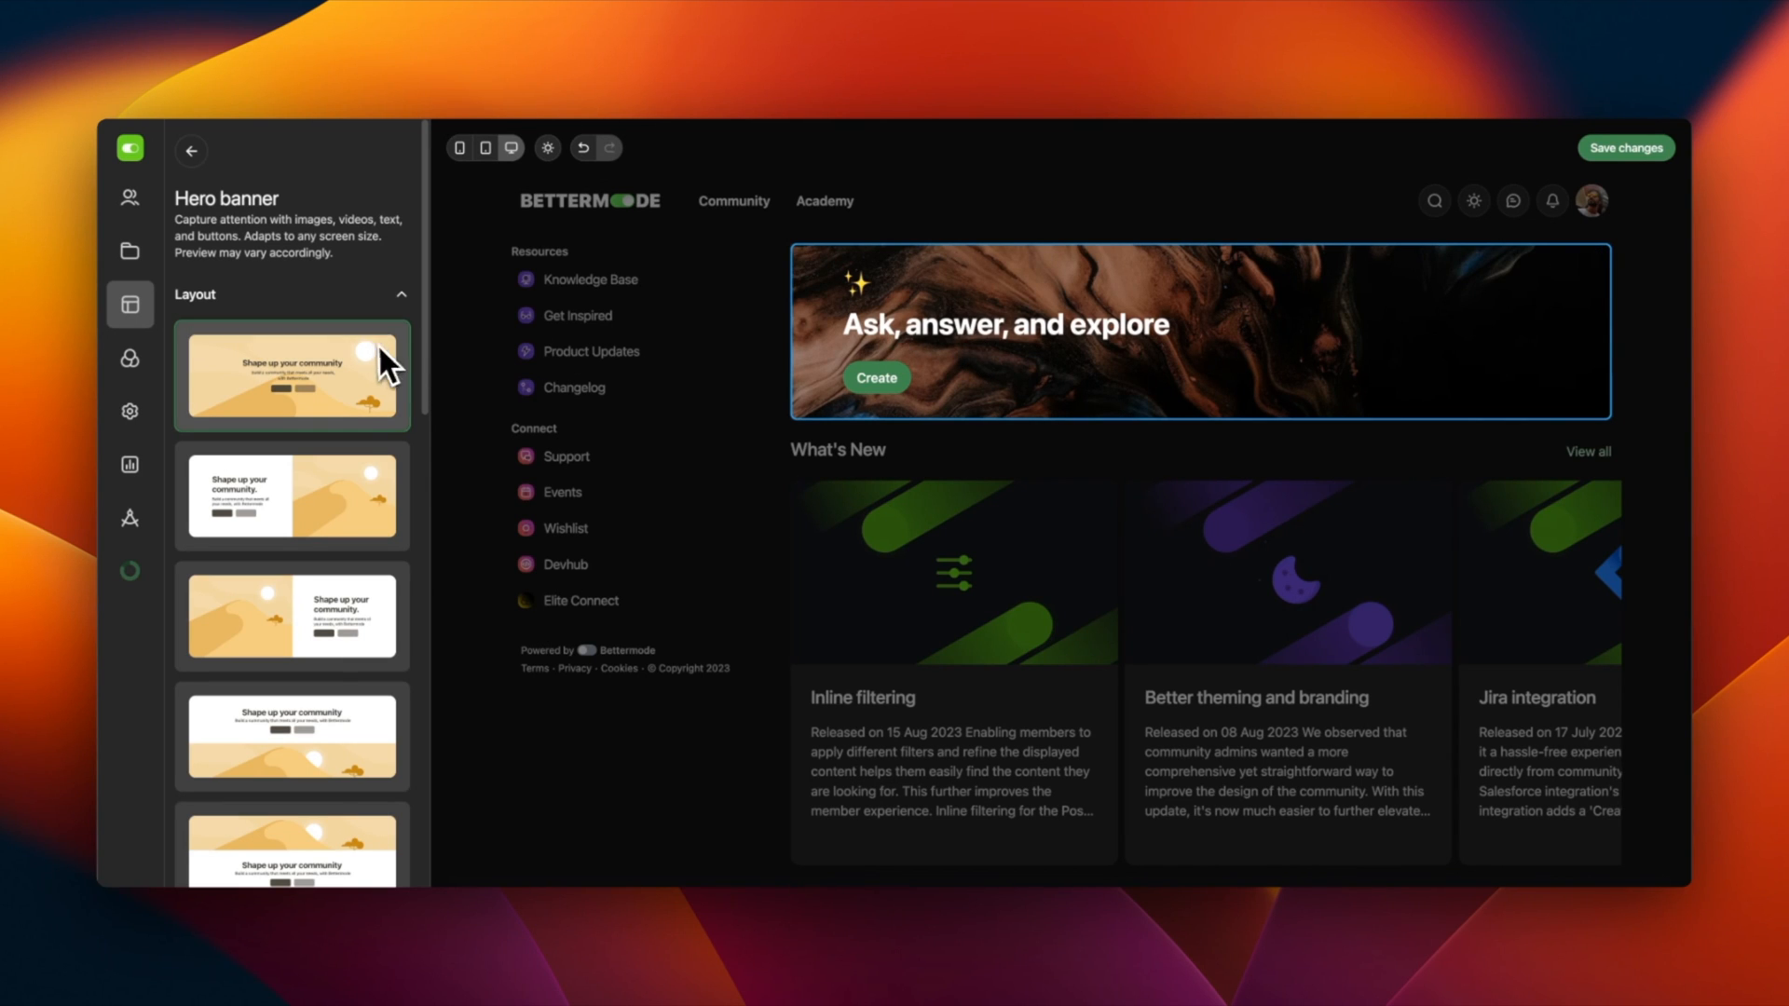
{"action": "left_click", "coordinate": [292, 616]}
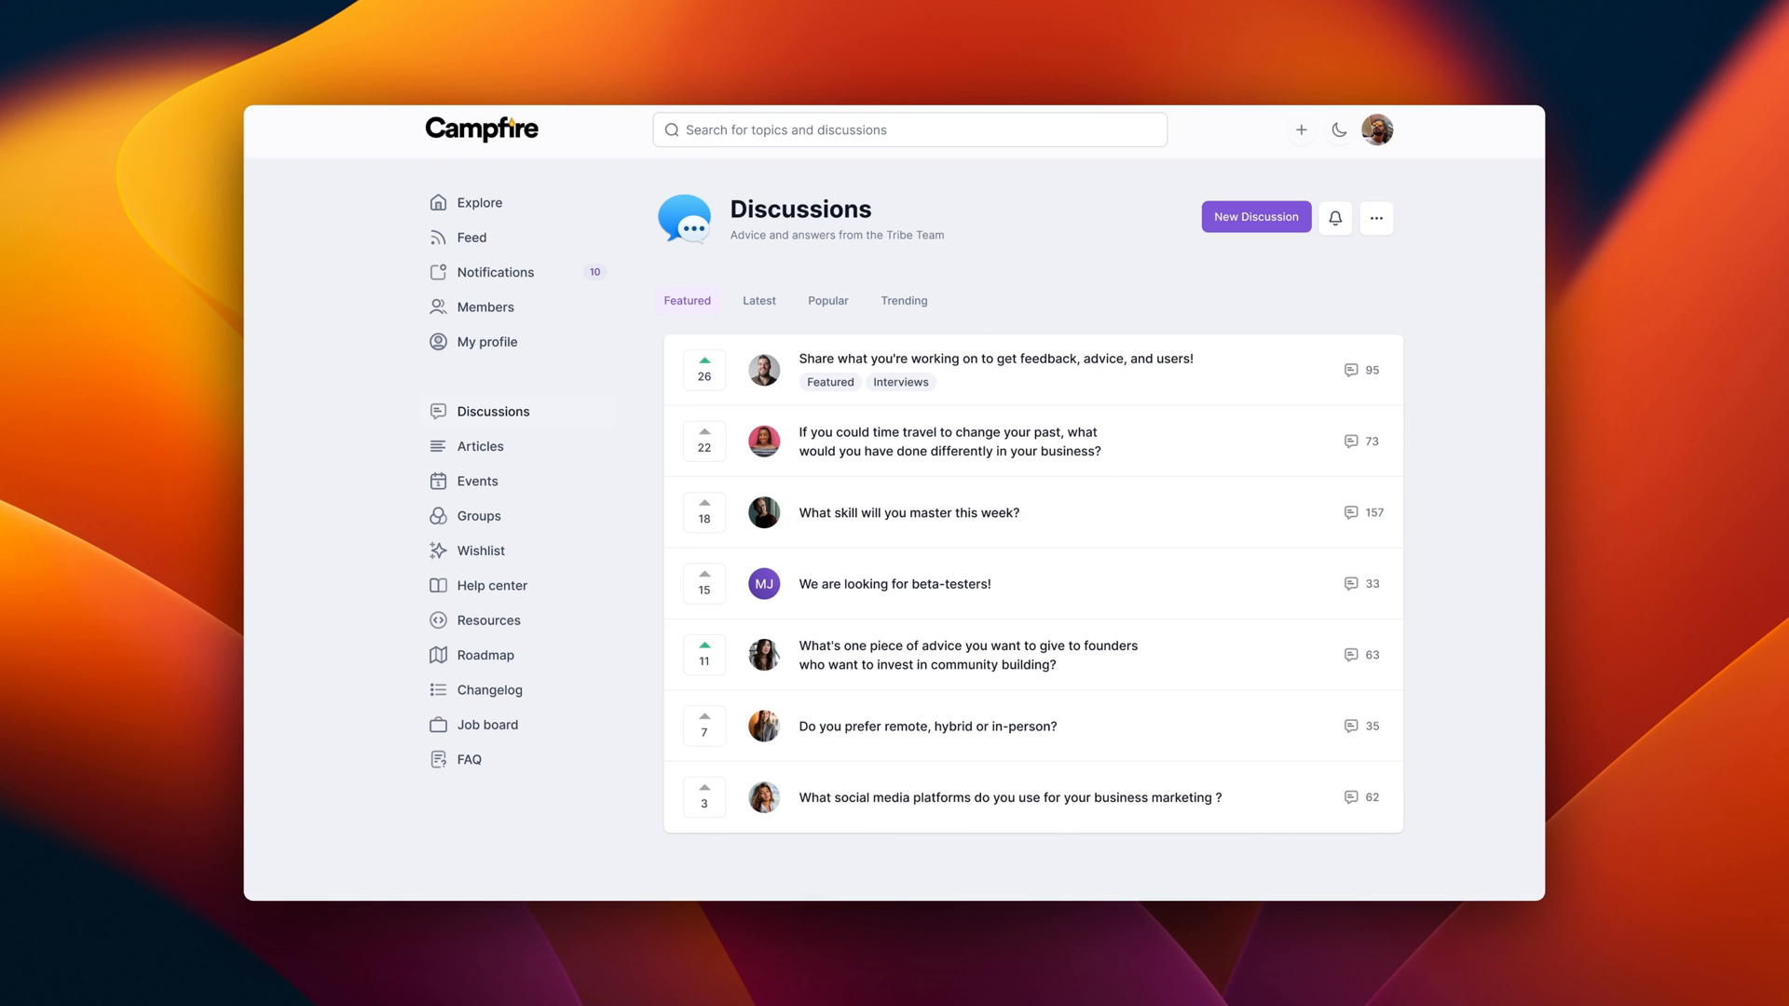
{"action": "left_click", "coordinate": [486, 306]}
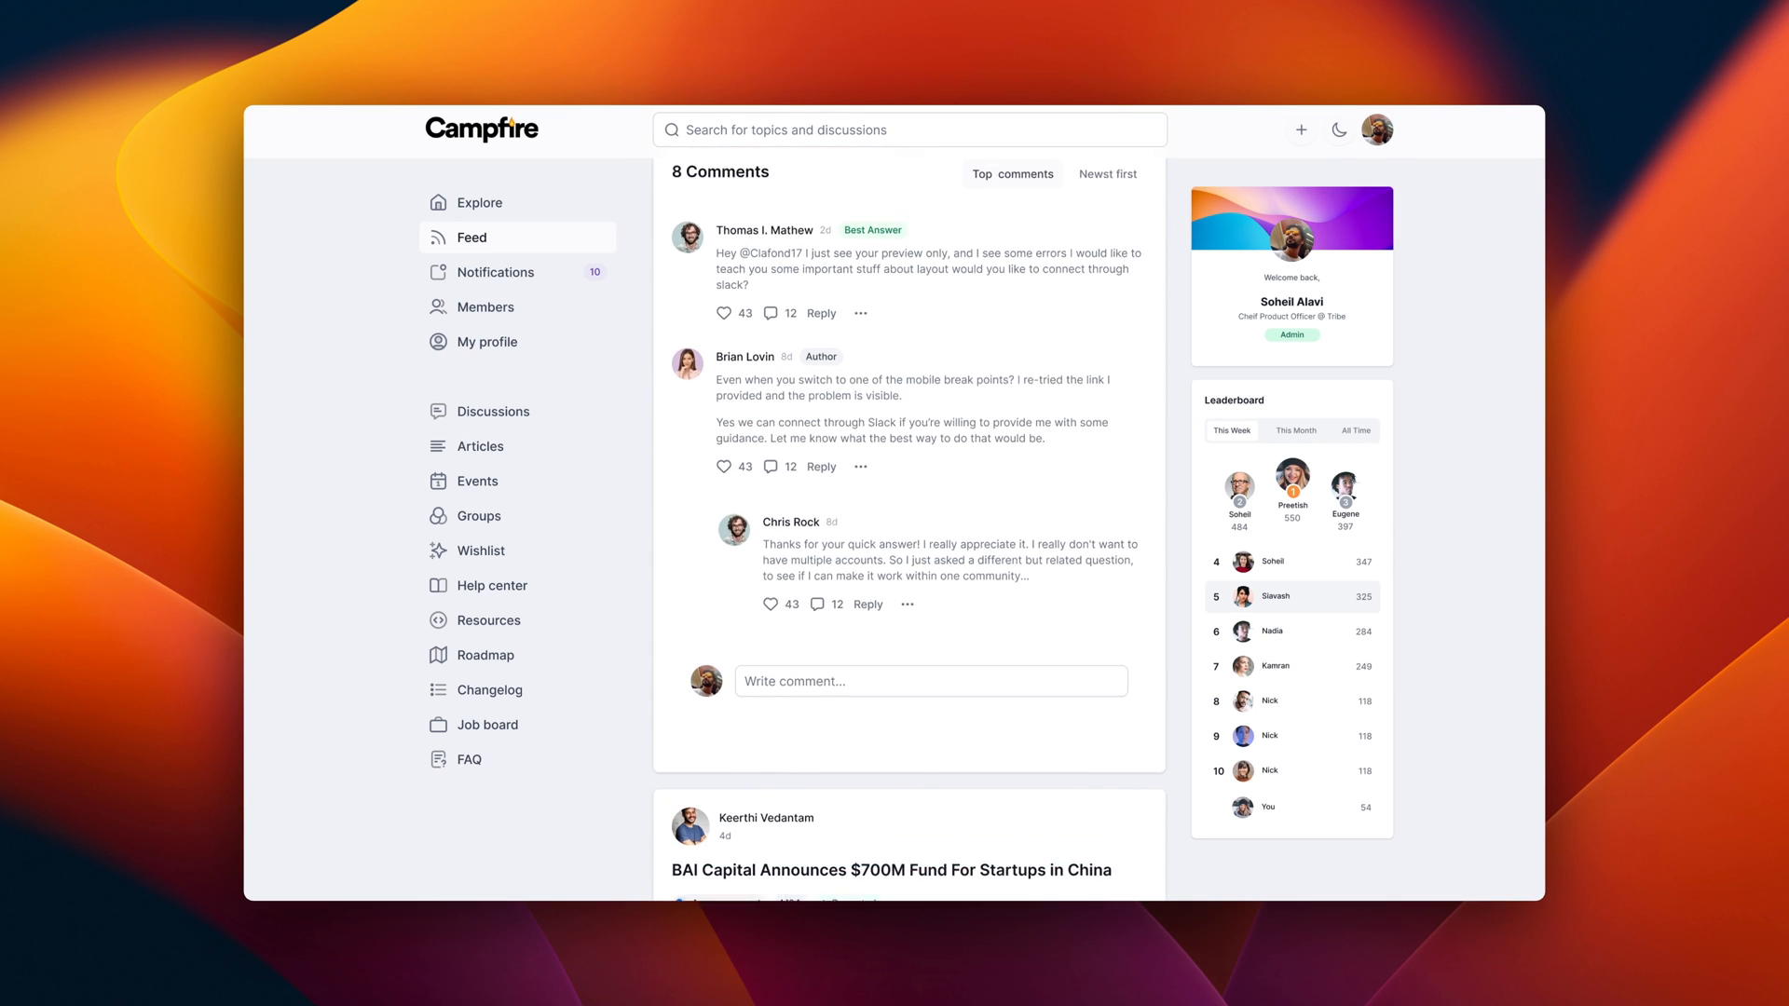
{"action": "scroll", "scroll_direction": "down", "scroll_amount": 3}
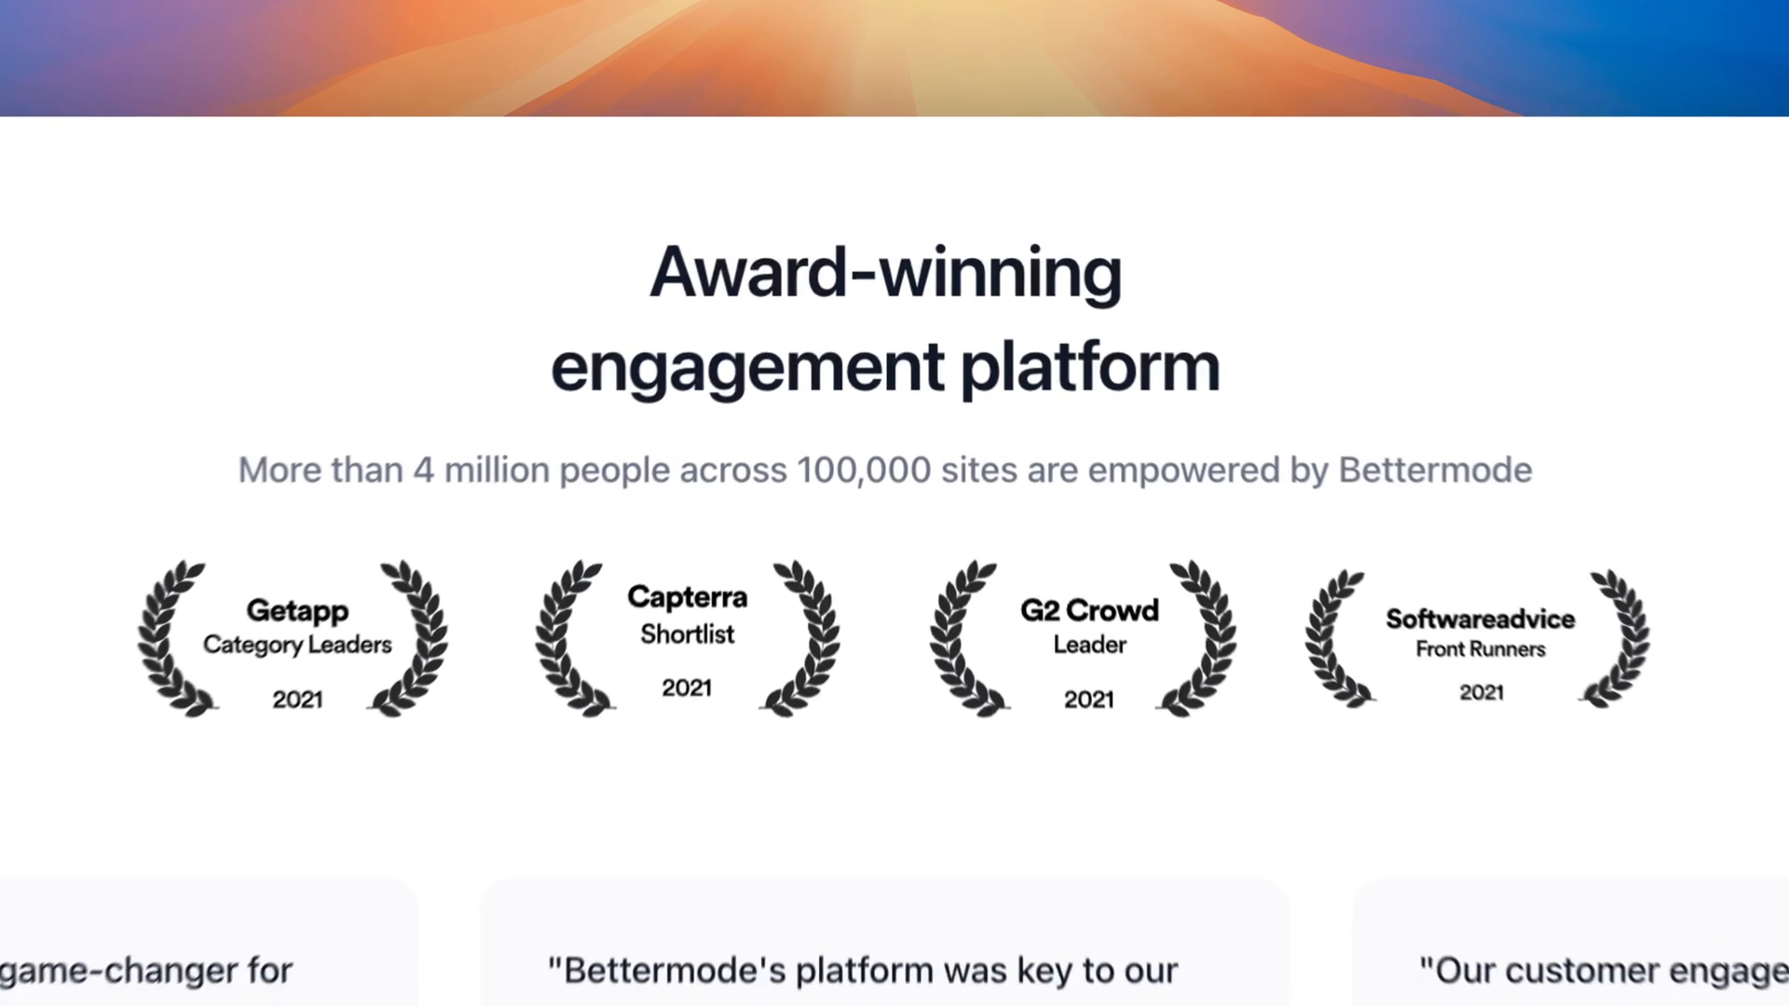
- Scroll past the awards and the pending-posts moderation queue to the Blocks collaboration invitation email
{"action": "scroll", "scroll_direction": "down", "scroll_amount": 3}
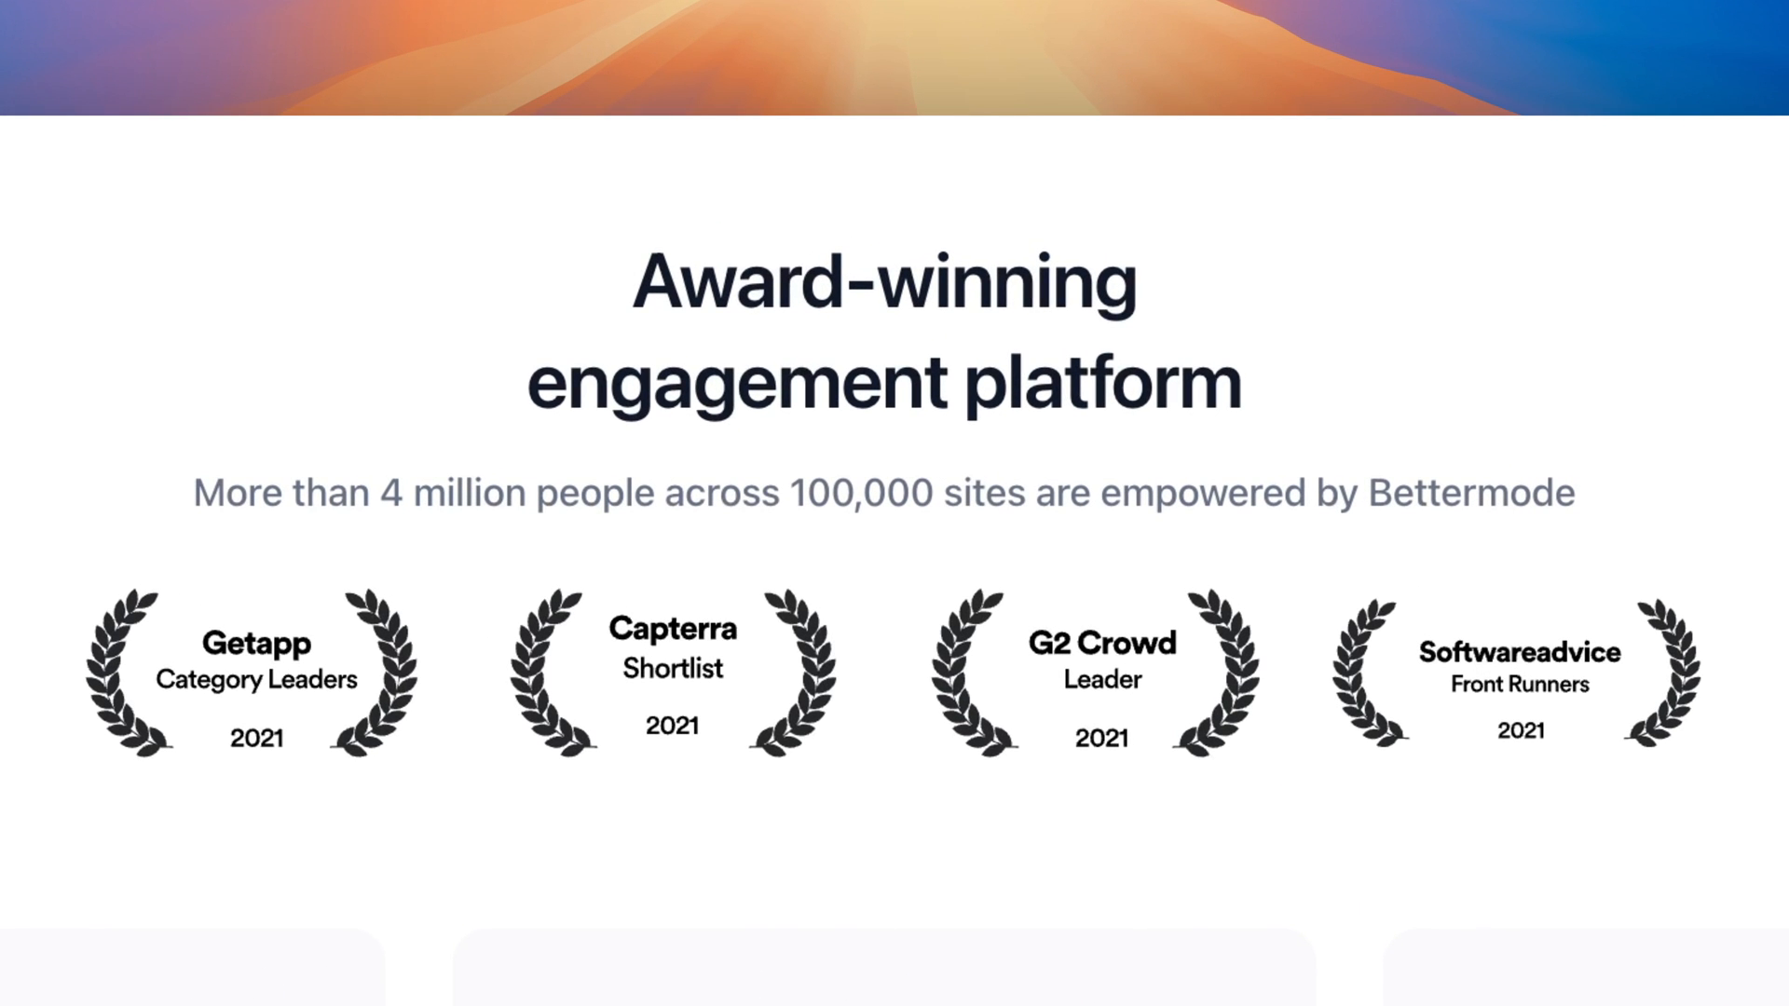
{"action": "scroll", "scroll_direction": "down", "scroll_amount": 3}
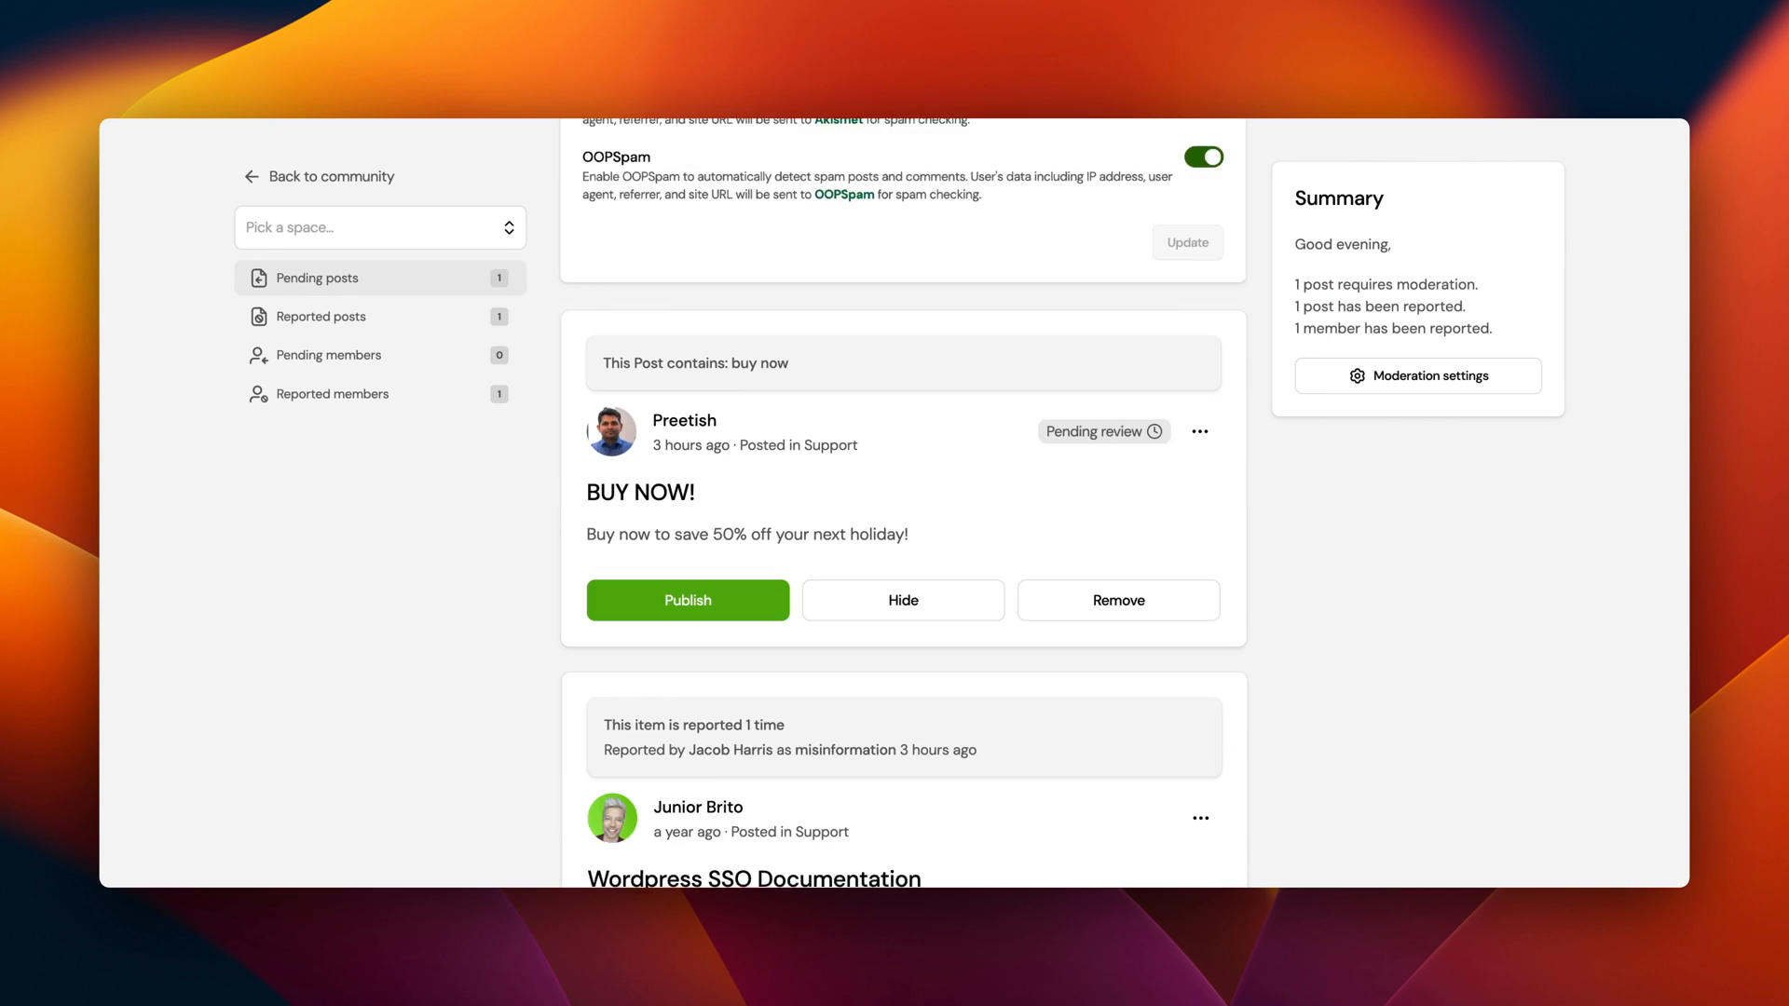
{"action": "scroll", "scroll_direction": "down", "scroll_amount": 3}
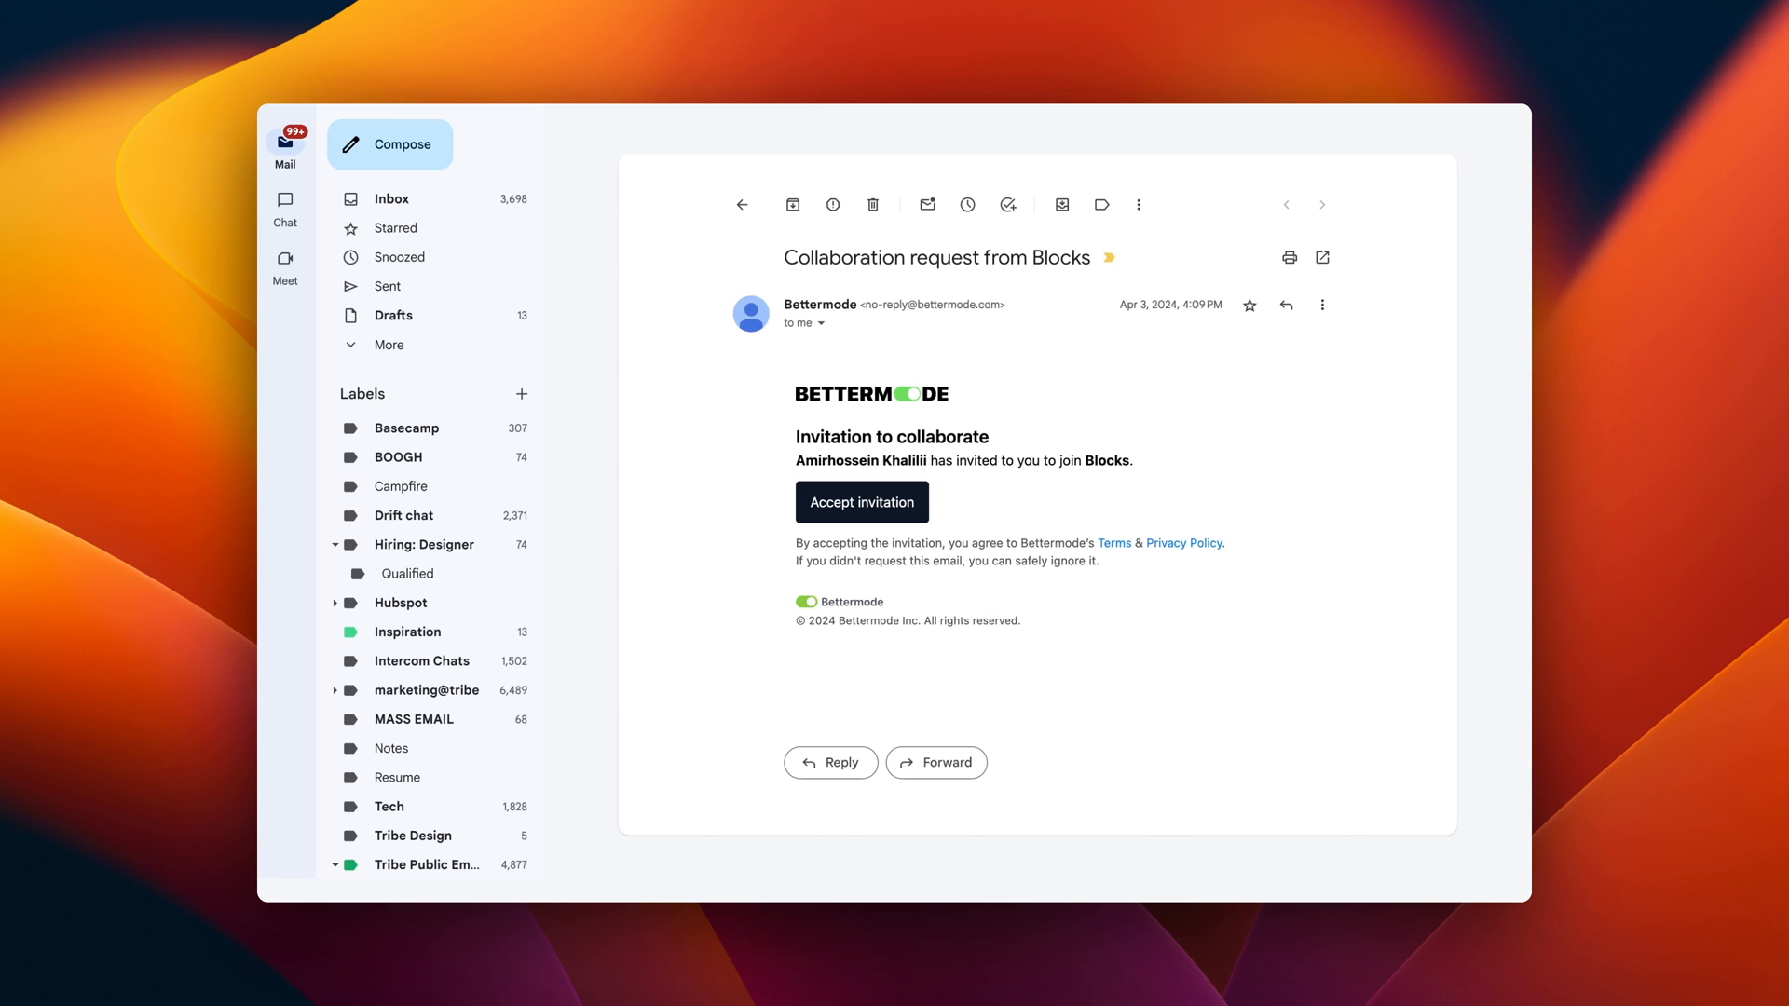
- Browse the Members directory and view dark theme variants before reaching the template gallery
{"action": "left_click", "coordinate": [863, 502]}
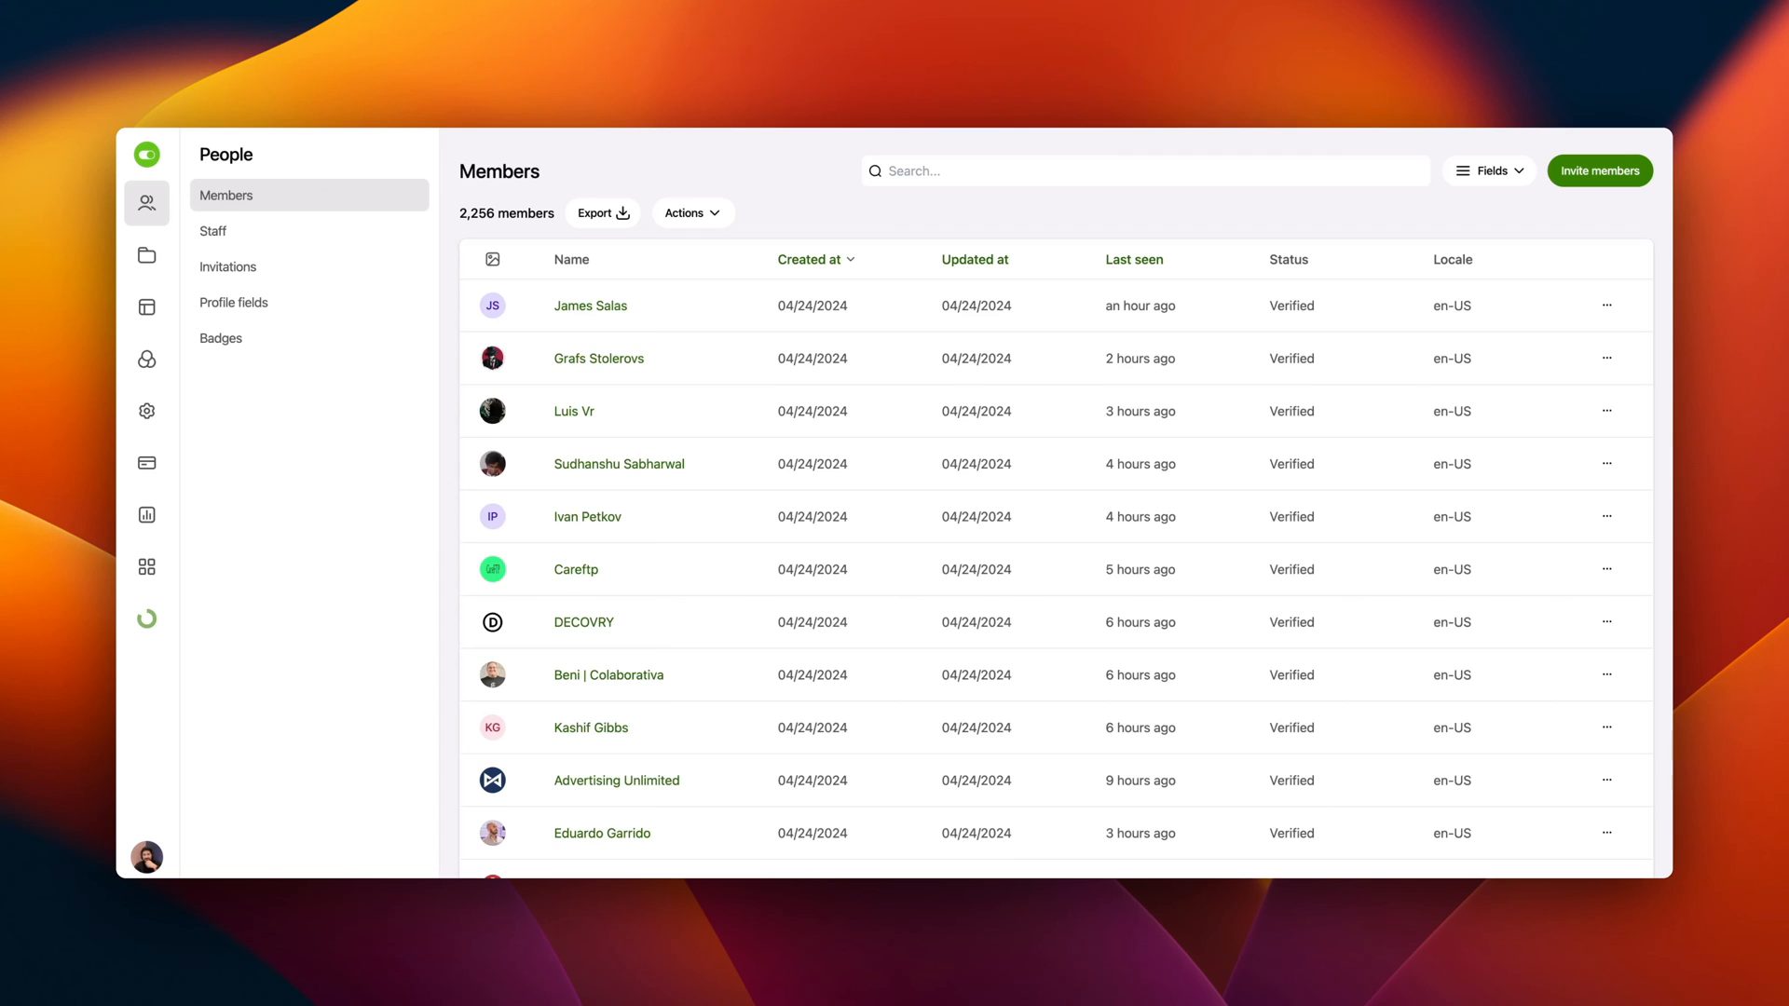
{"action": "scroll", "scroll_direction": "down", "scroll_amount": 3}
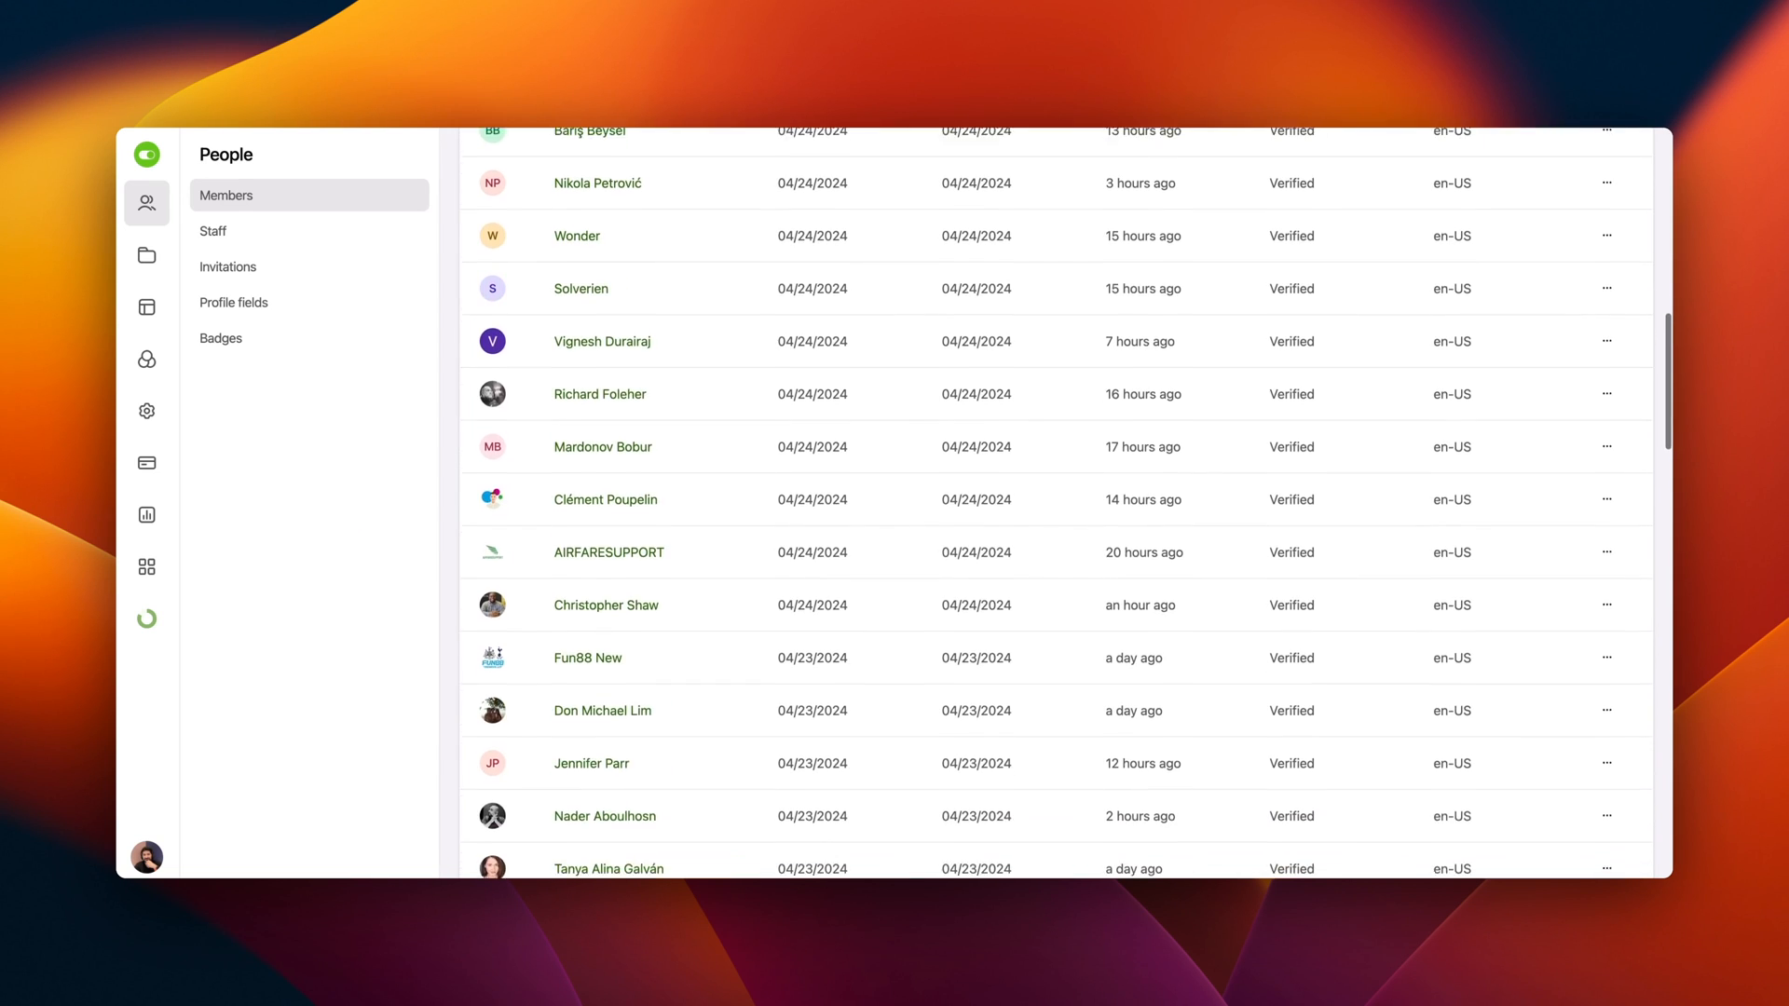
{"action": "scroll", "scroll_direction": "down", "scroll_amount": 3}
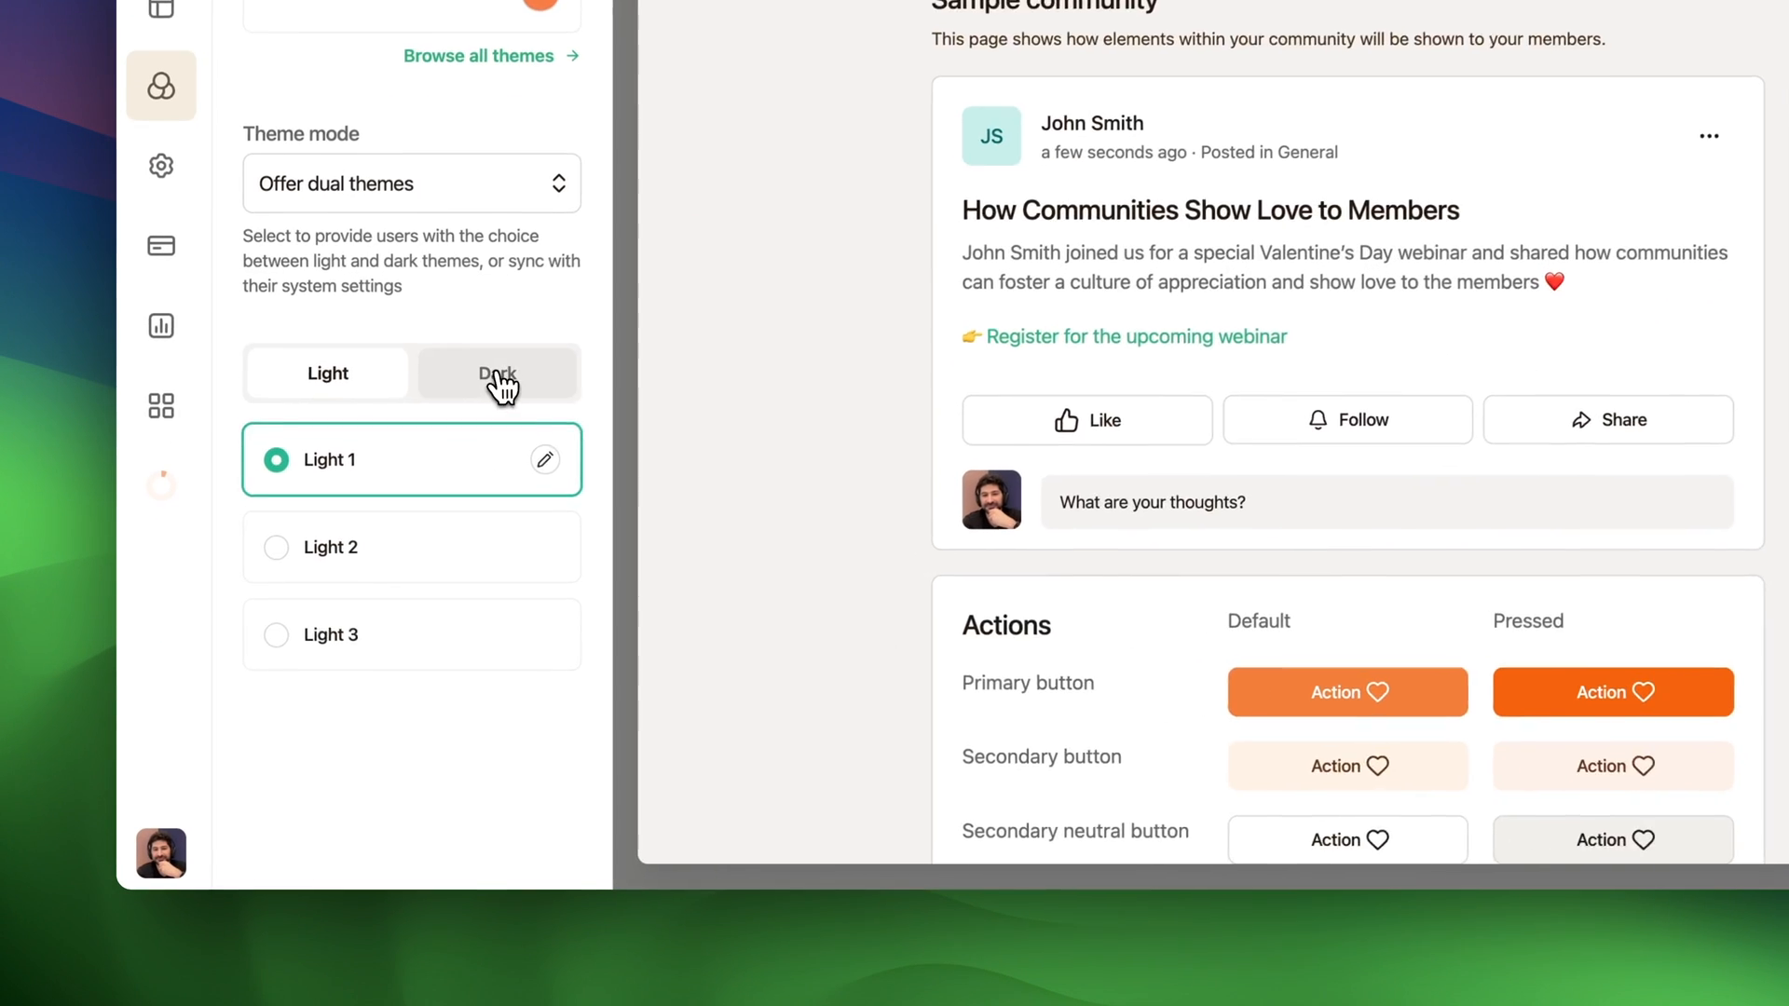
{"action": "left_click", "coordinate": [495, 372]}
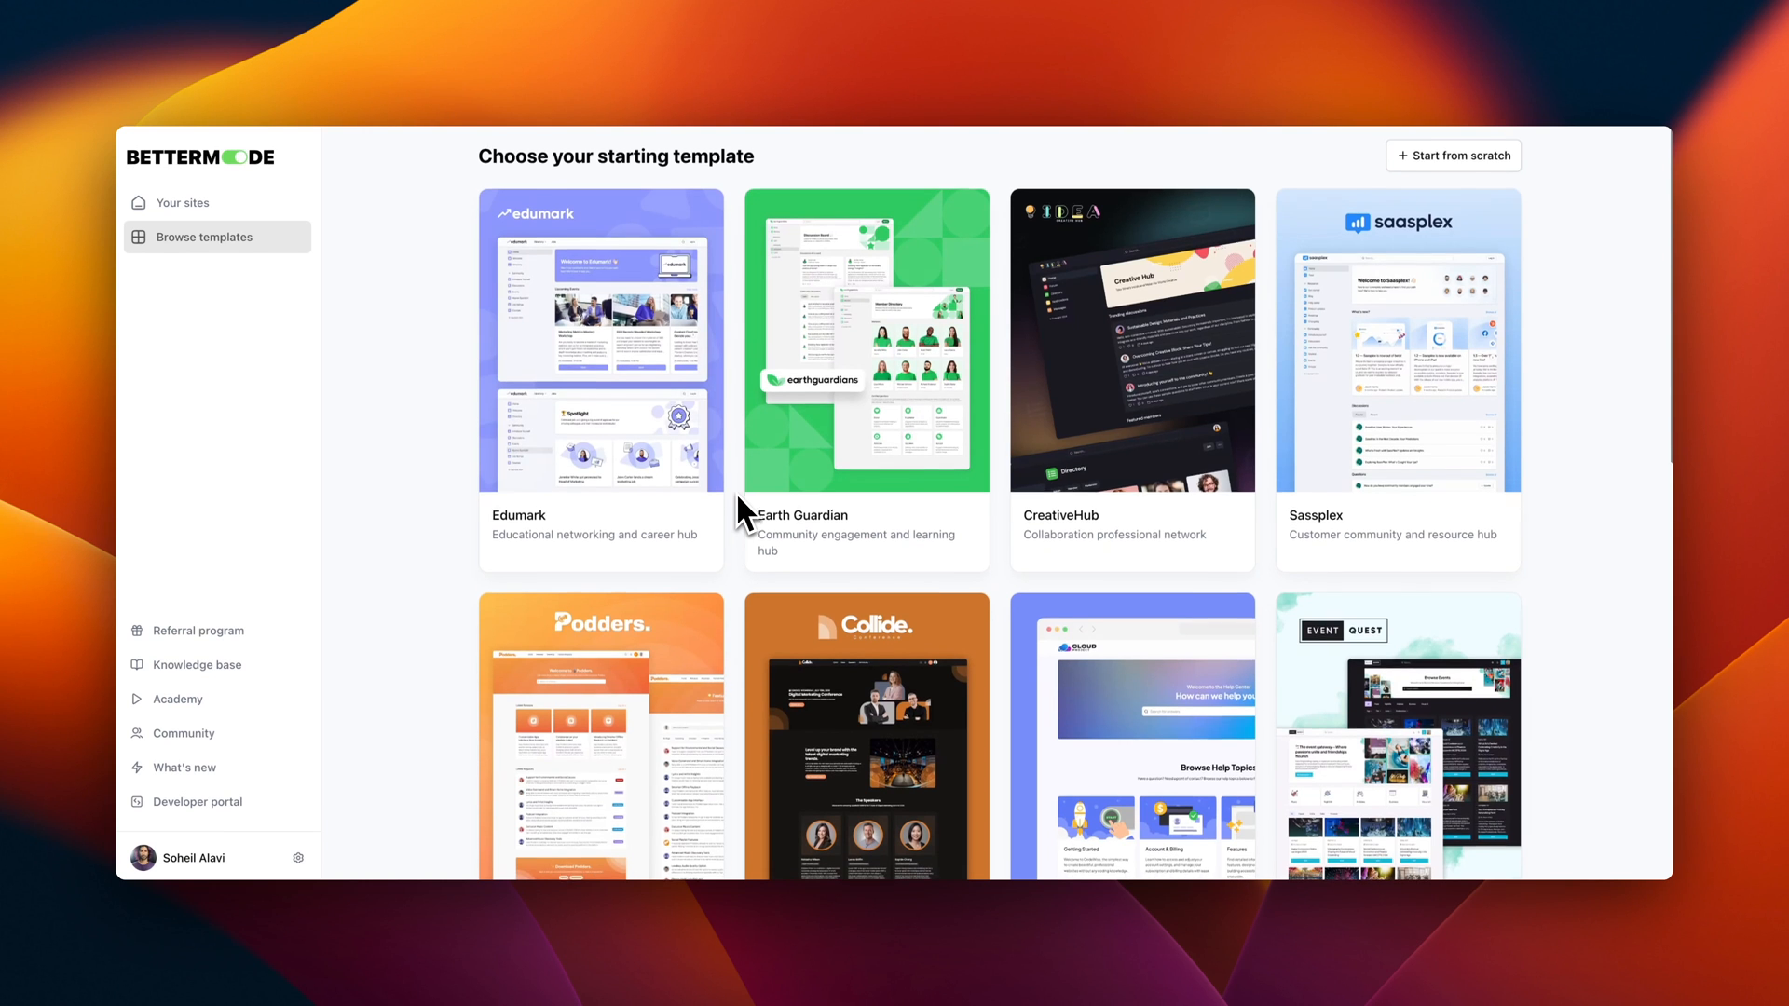
- Scroll through the space types and turn on the header theme switch
{"action": "scroll", "scroll_direction": "down", "scroll_amount": 3}
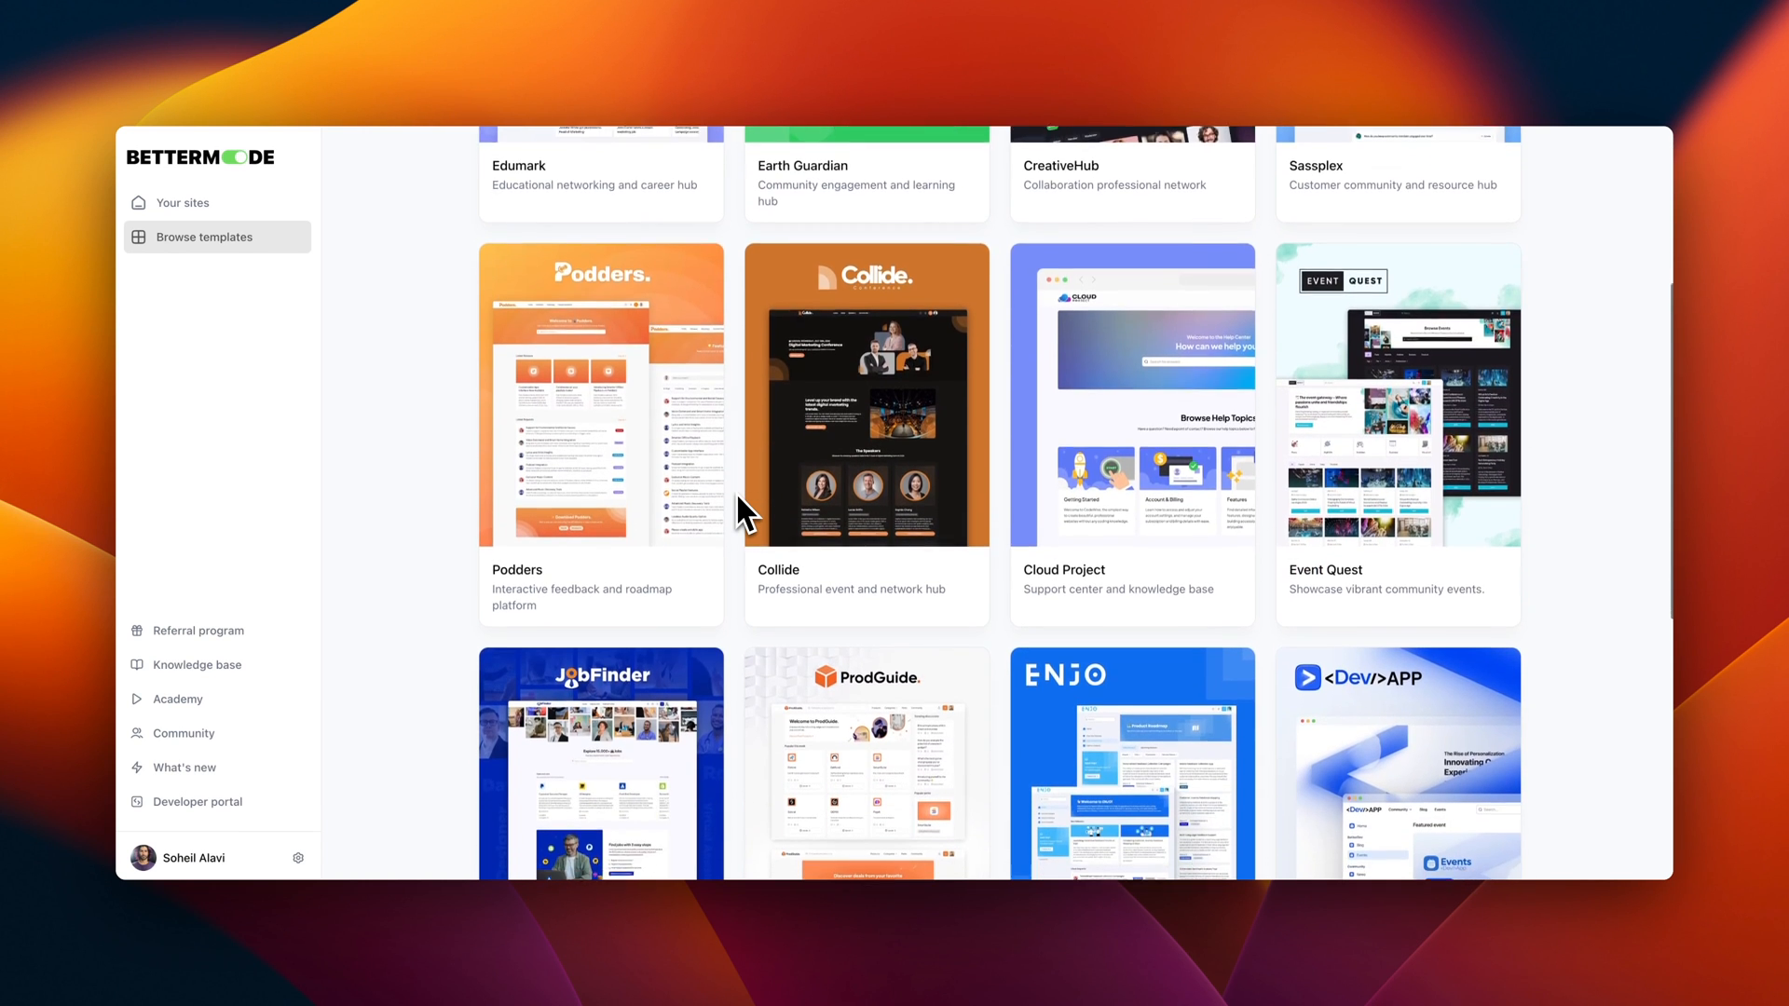
{"action": "scroll", "scroll_direction": "down", "scroll_amount": 3}
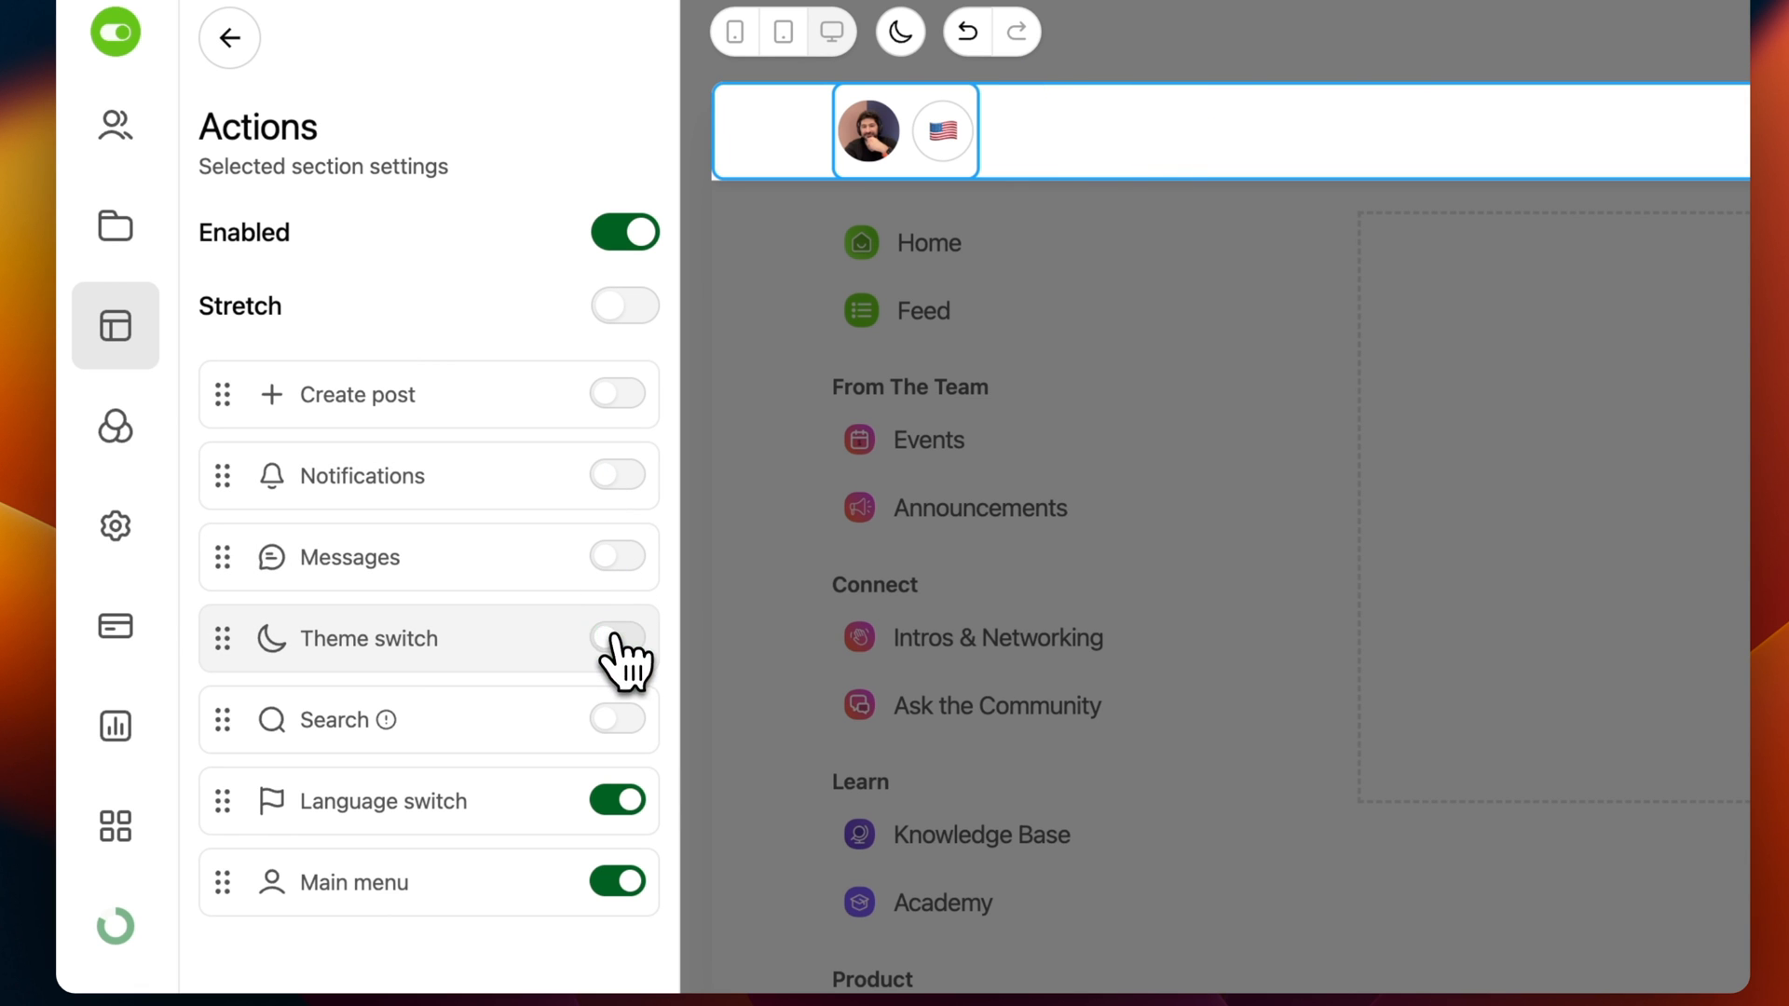
{"action": "left_click", "coordinate": [617, 720]}
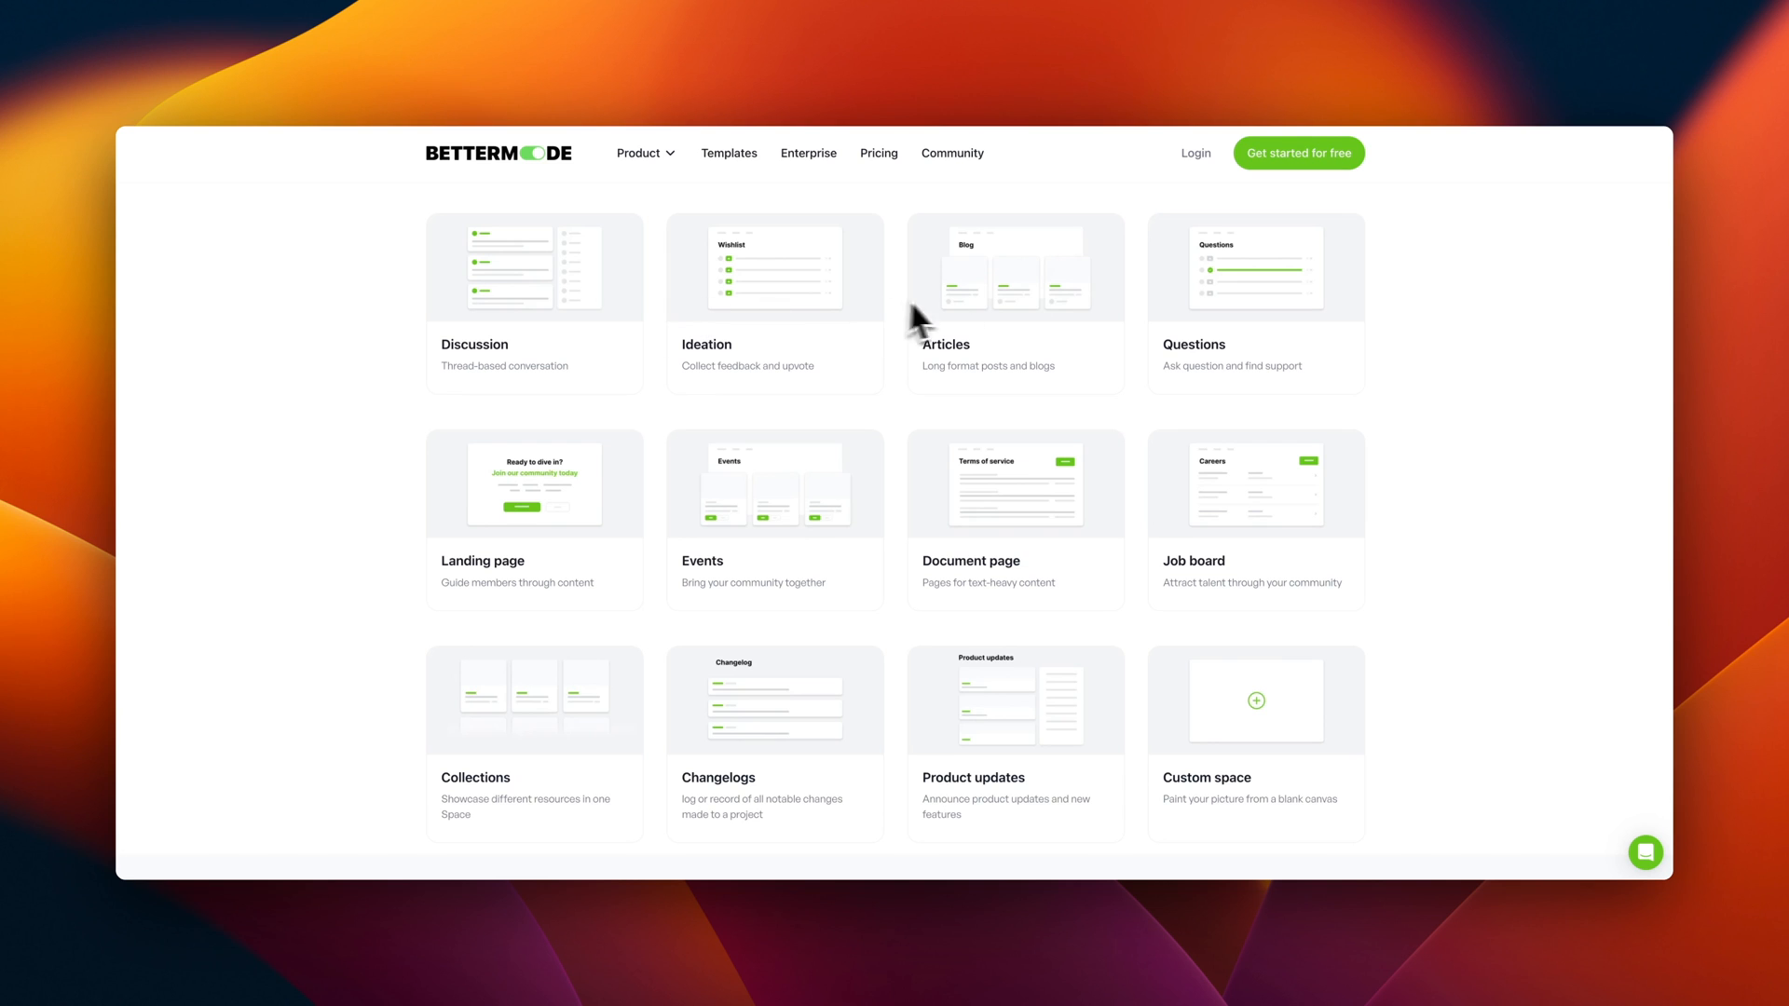
{"action": "mouse_move", "coordinate": [615, 743]}
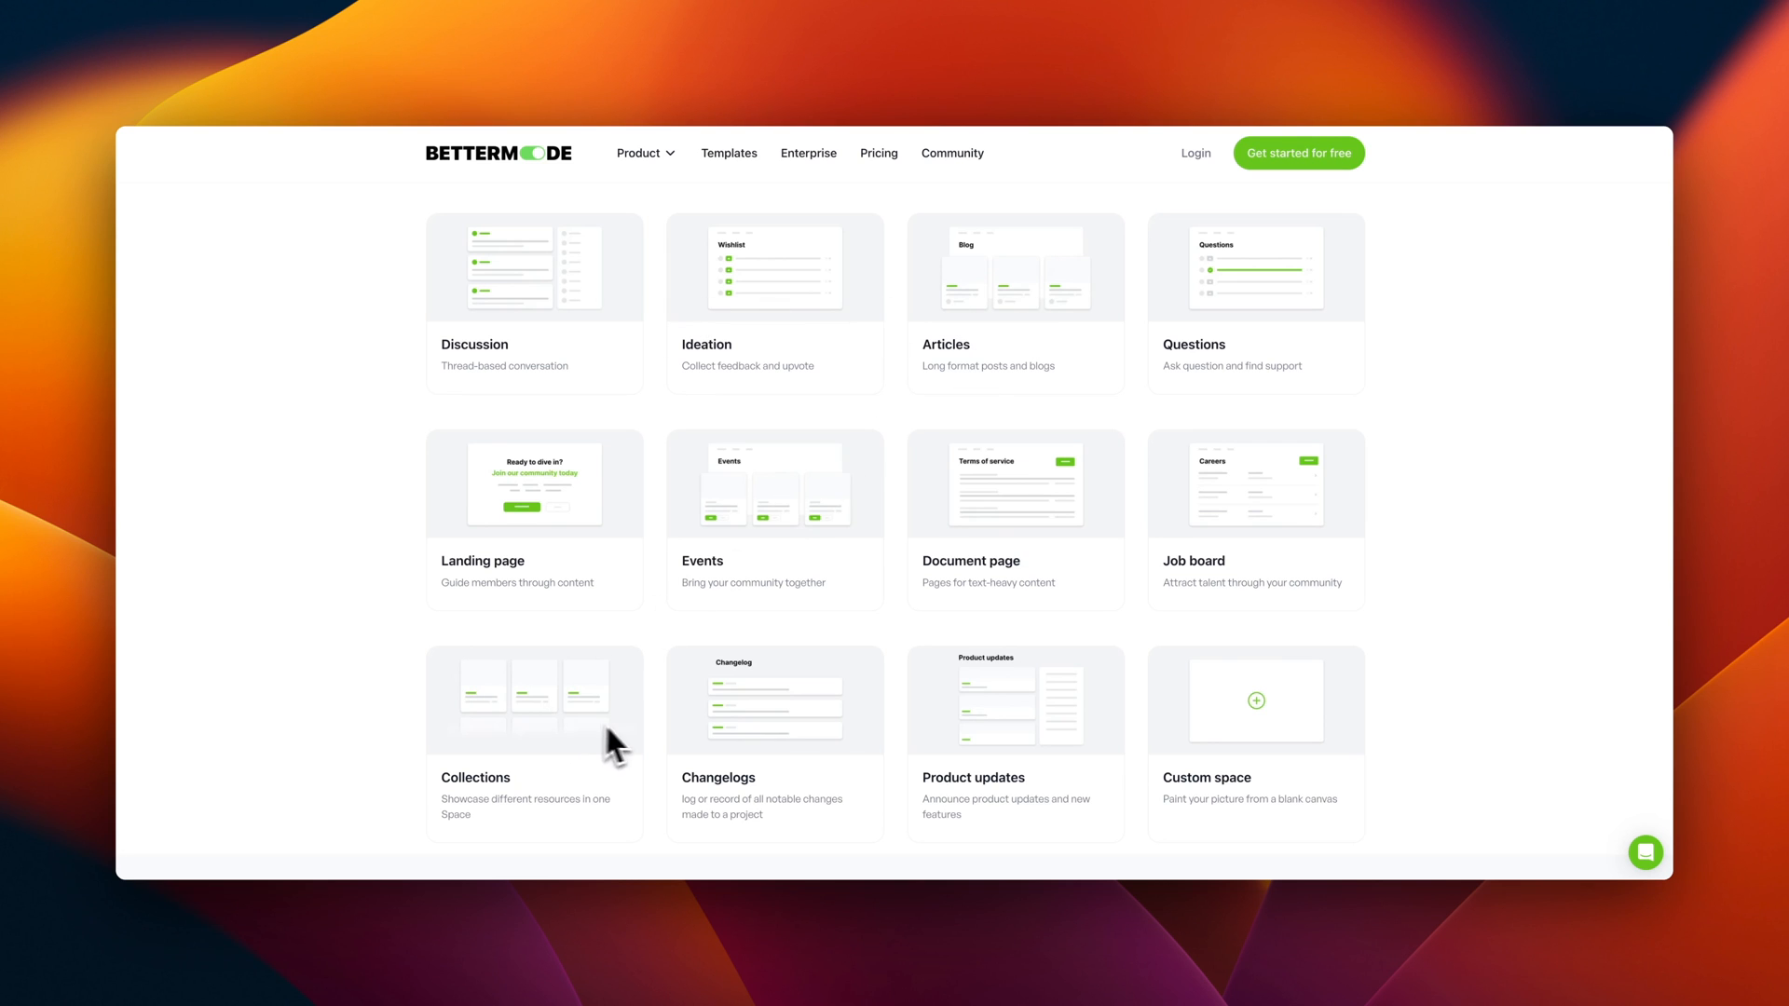
{"action": "mouse_move", "coordinate": [1278, 725]}
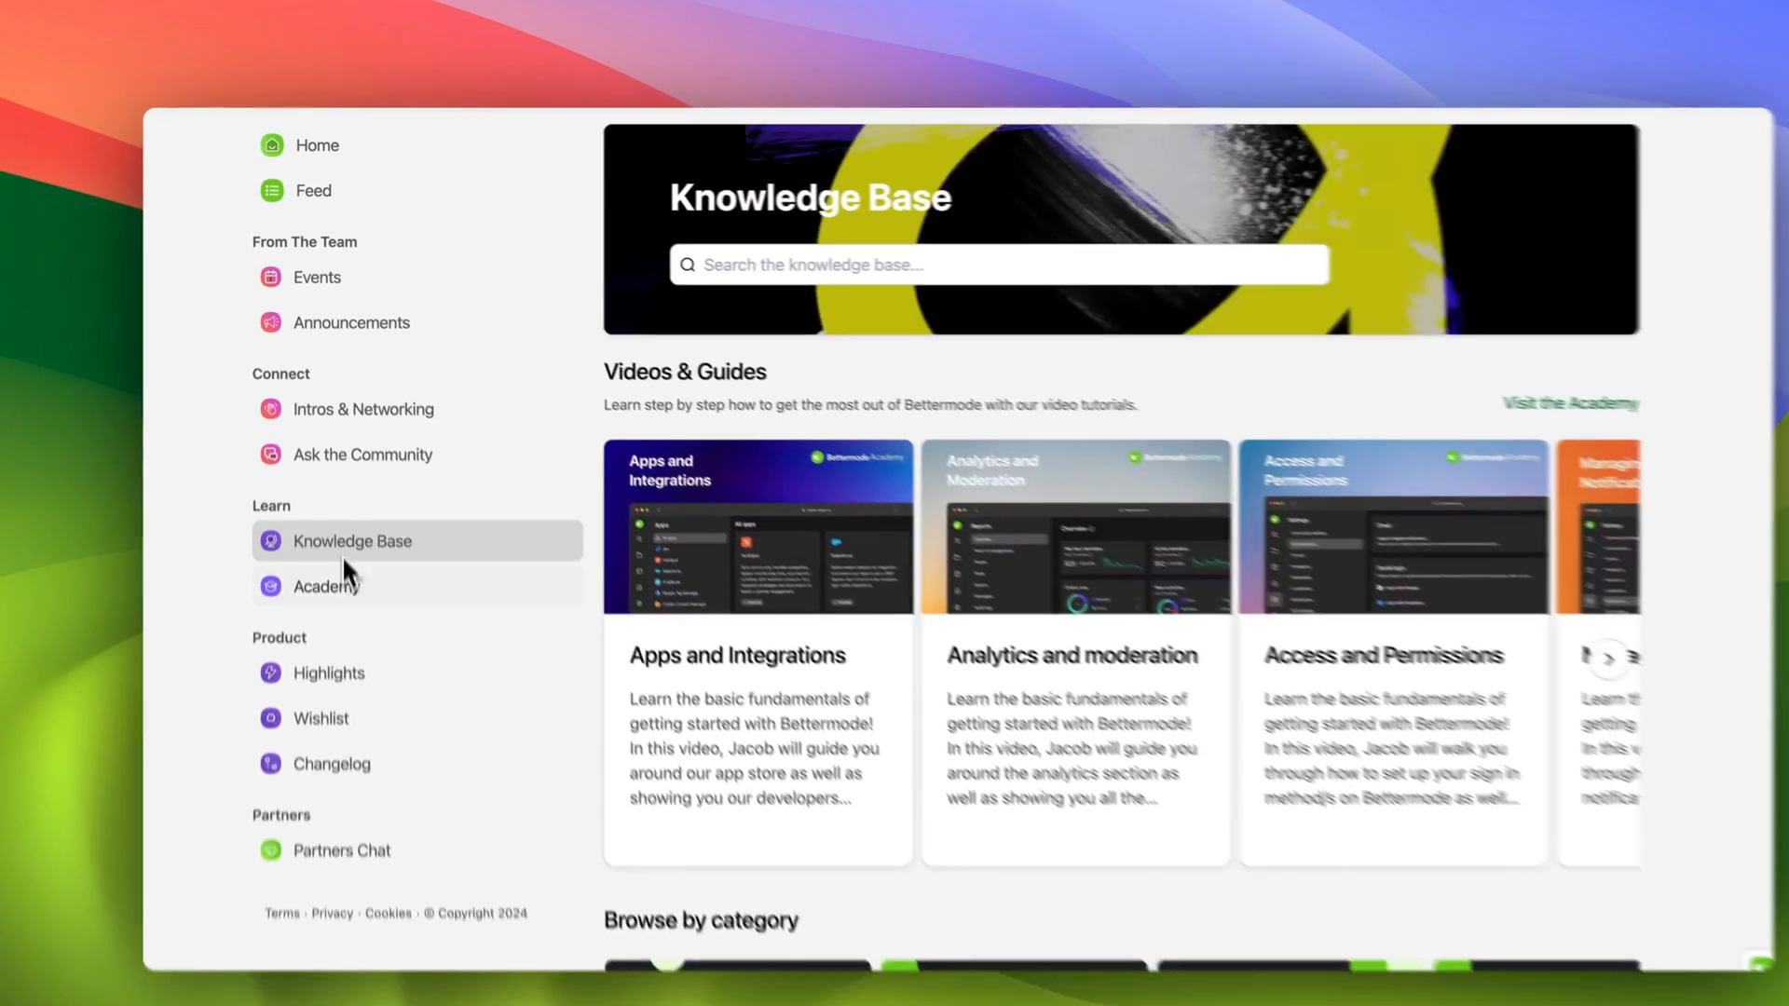
- Open the Knowledge Base and Wishlist spaces, making Wishlist private, hidden and invite-only
{"action": "left_click", "coordinate": [320, 718]}
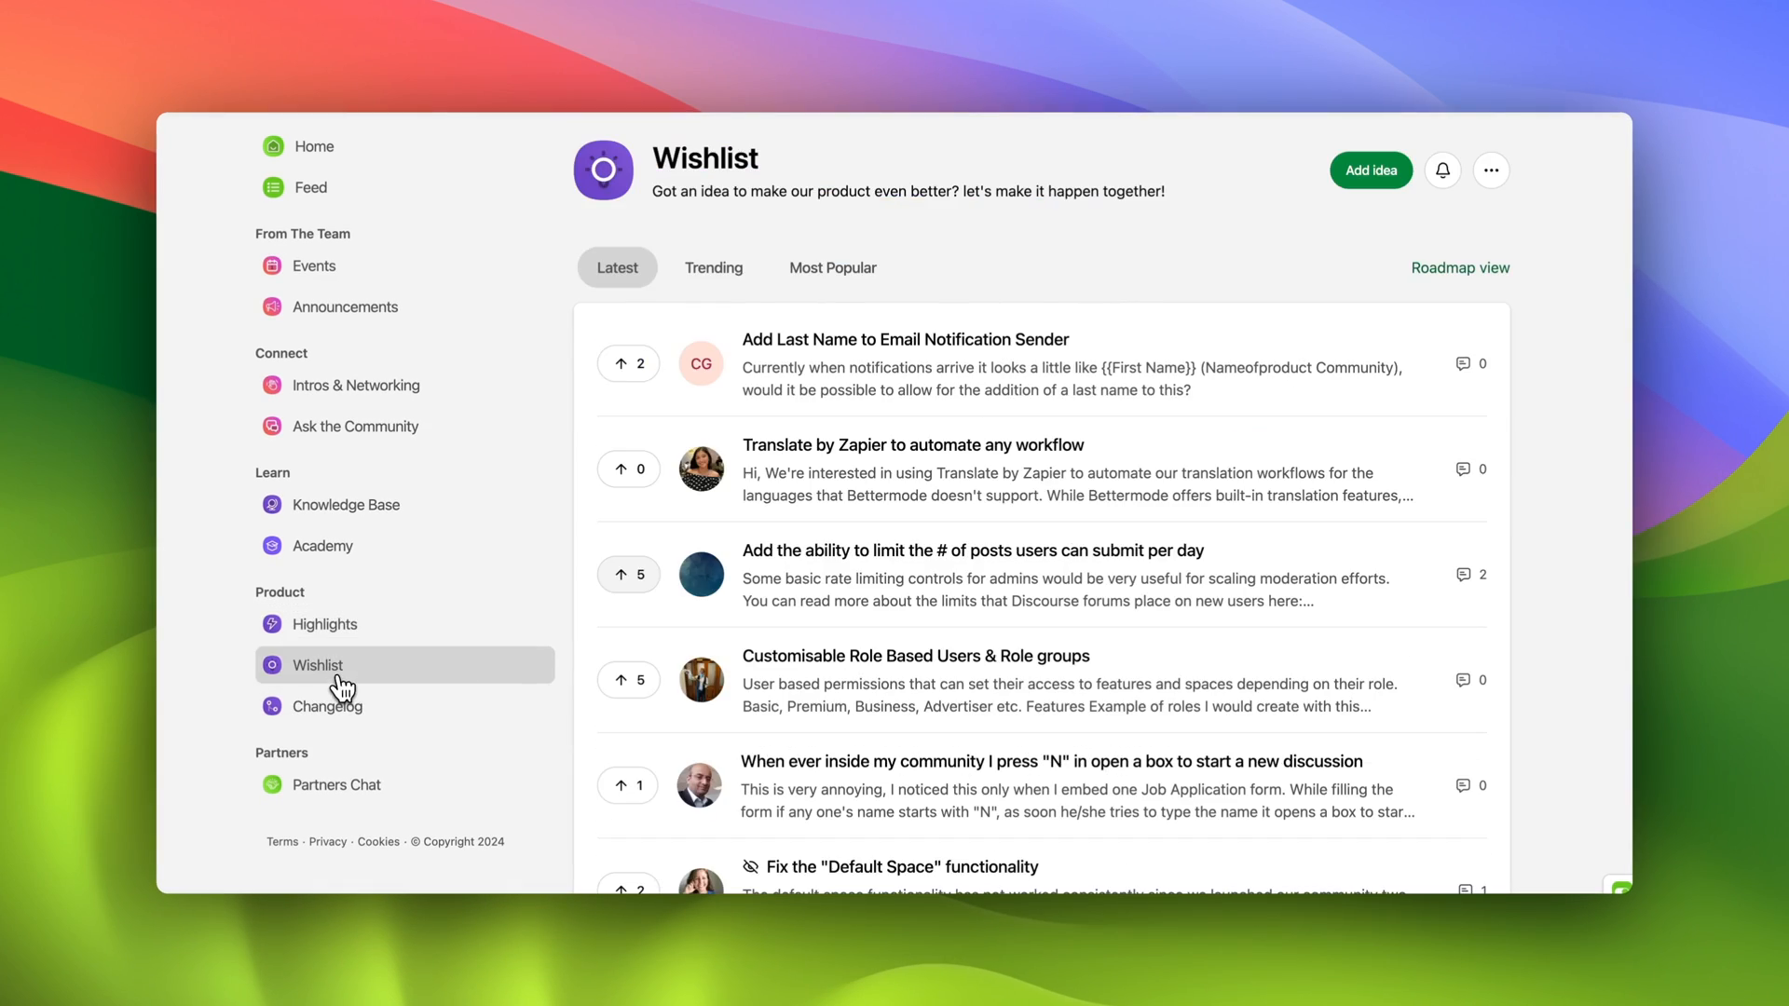
{"action": "left_click", "coordinate": [331, 706]}
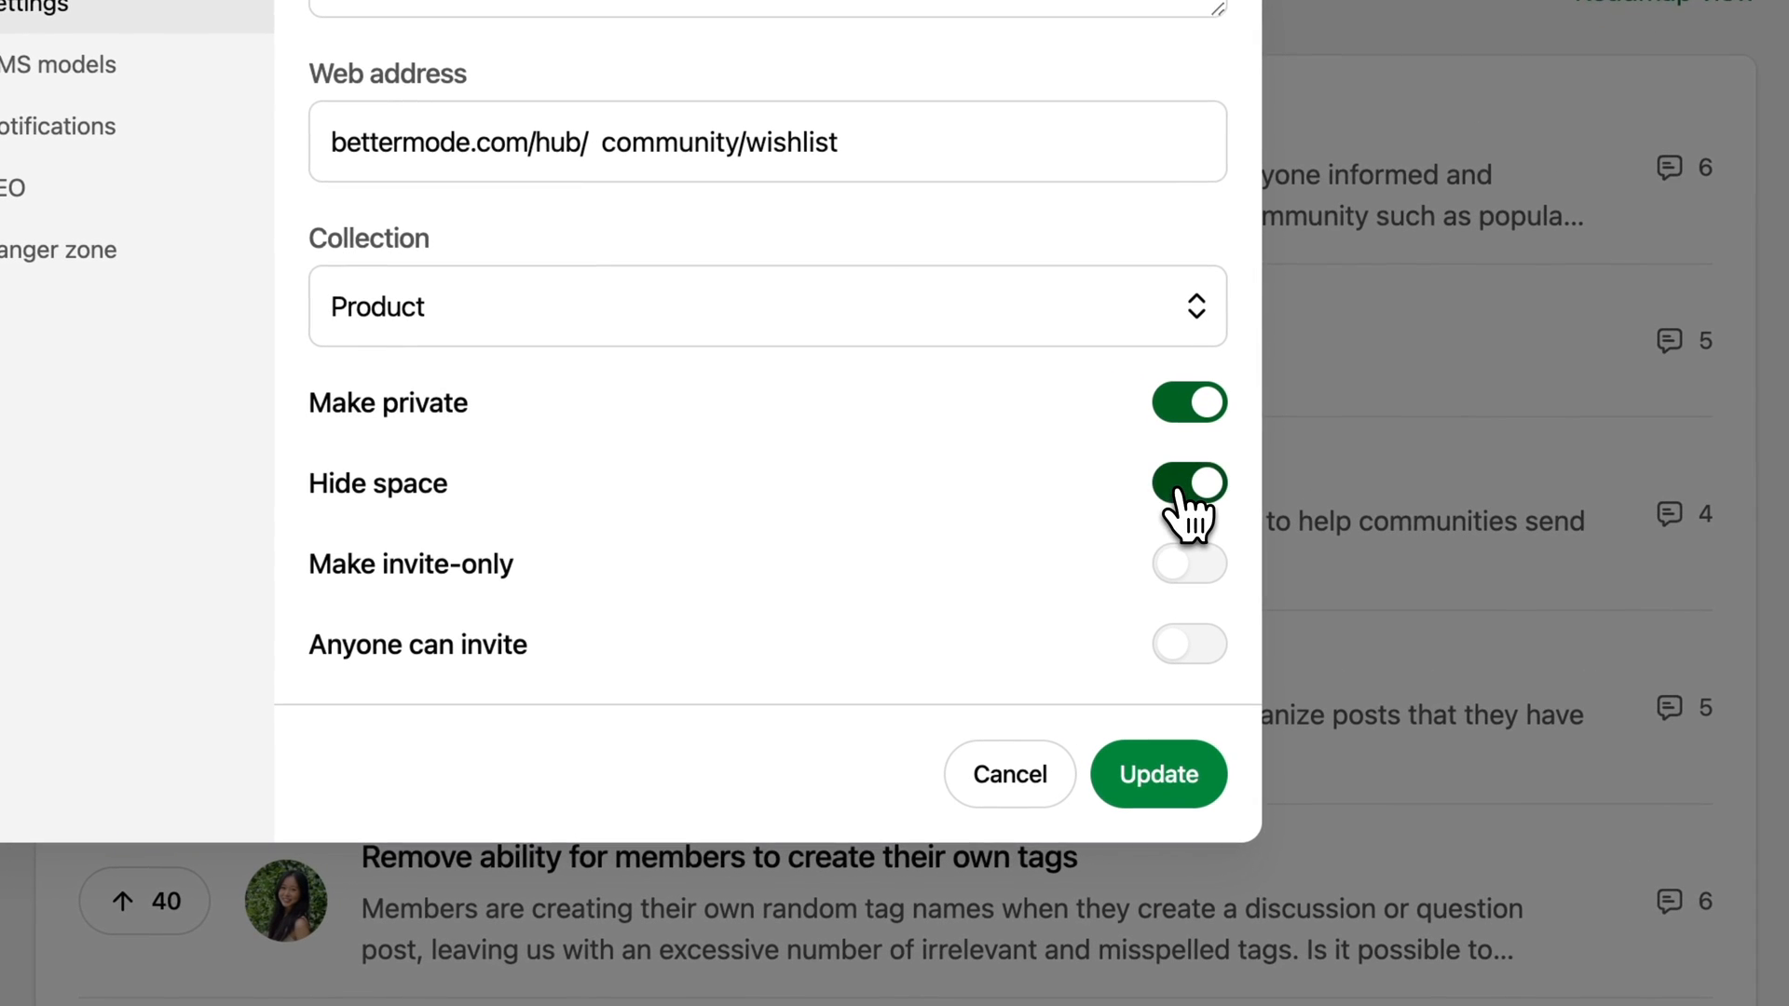
{"action": "left_click", "coordinate": [1189, 564]}
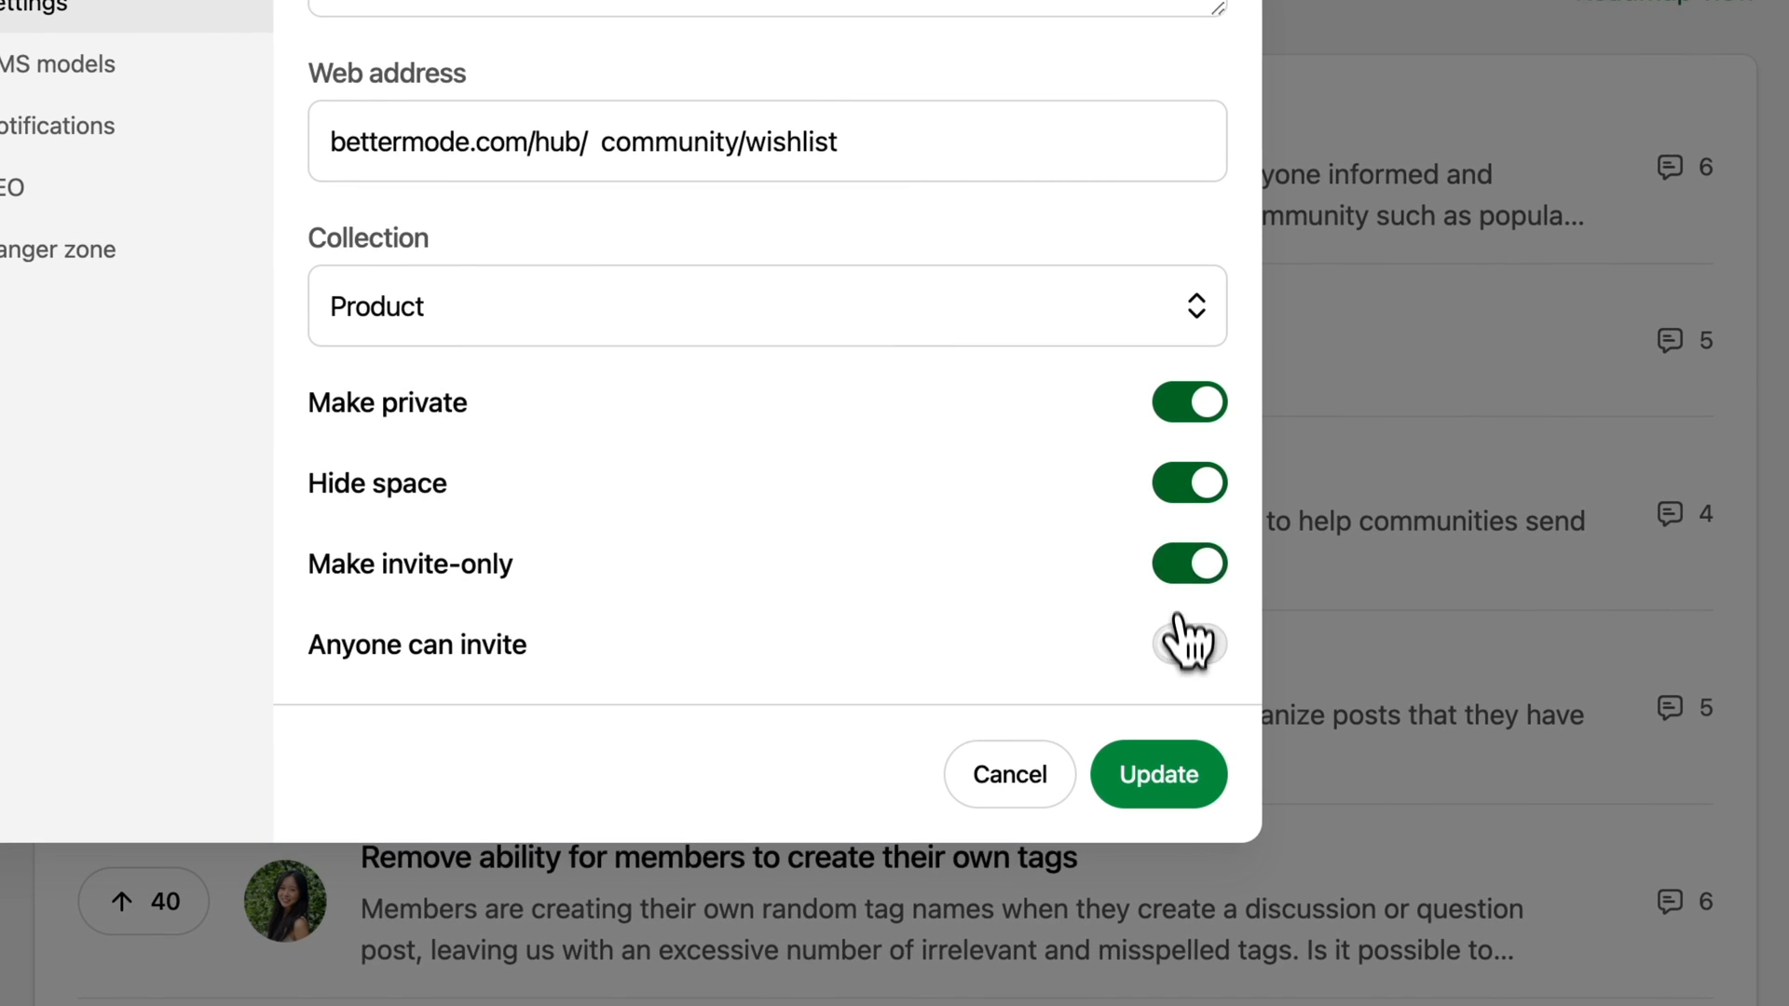
{"action": "left_click", "coordinate": [1187, 644]}
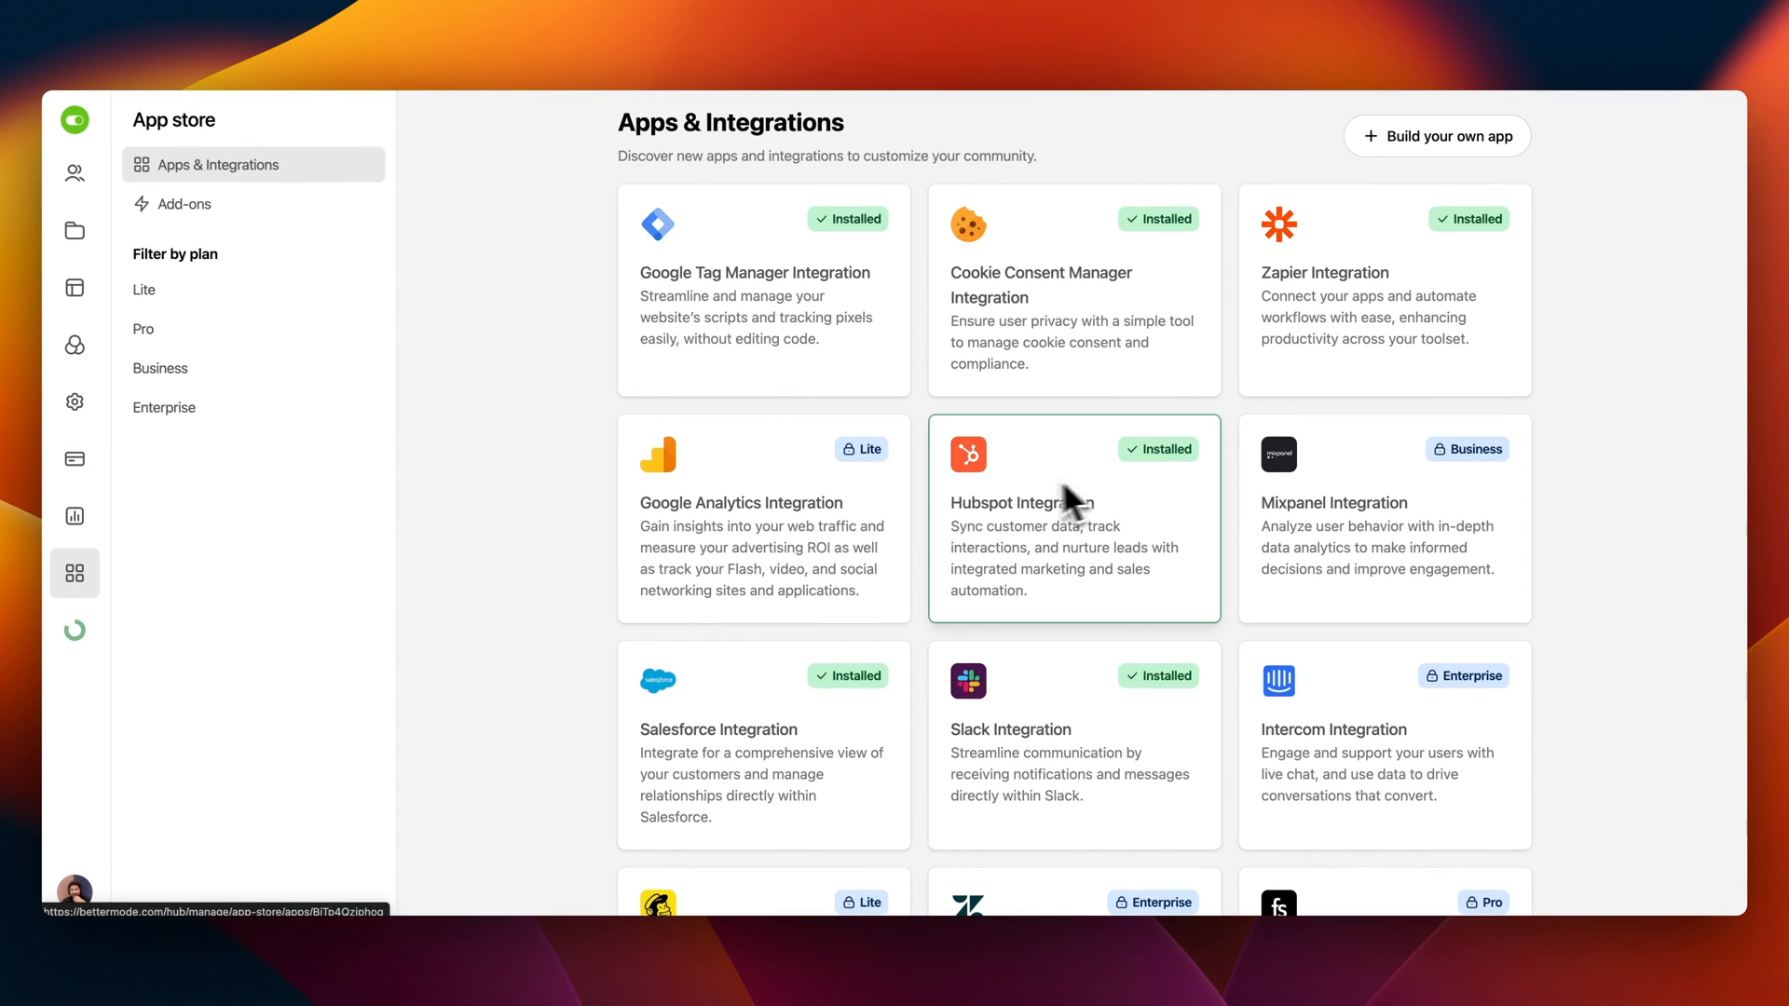
- Open the HubSpot integration and create a HubSpot ticket from the social login post
{"action": "scroll", "scroll_direction": "down", "scroll_amount": 3}
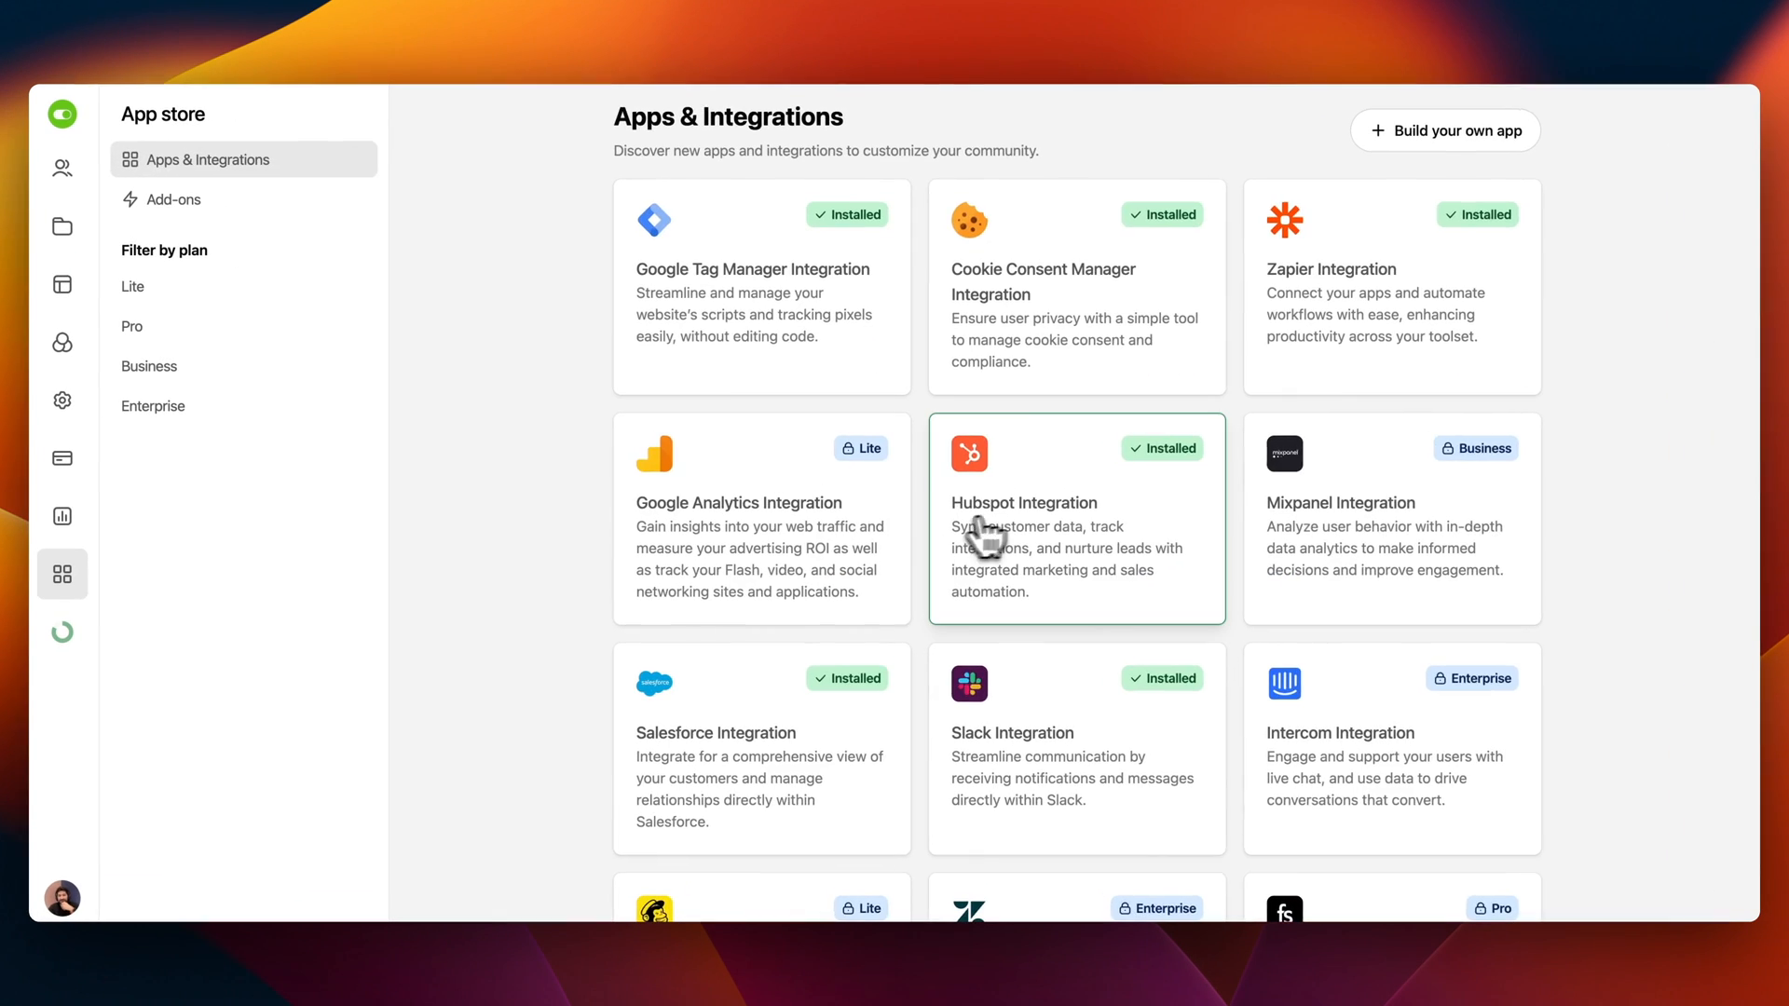
{"action": "left_click", "coordinate": [1074, 519]}
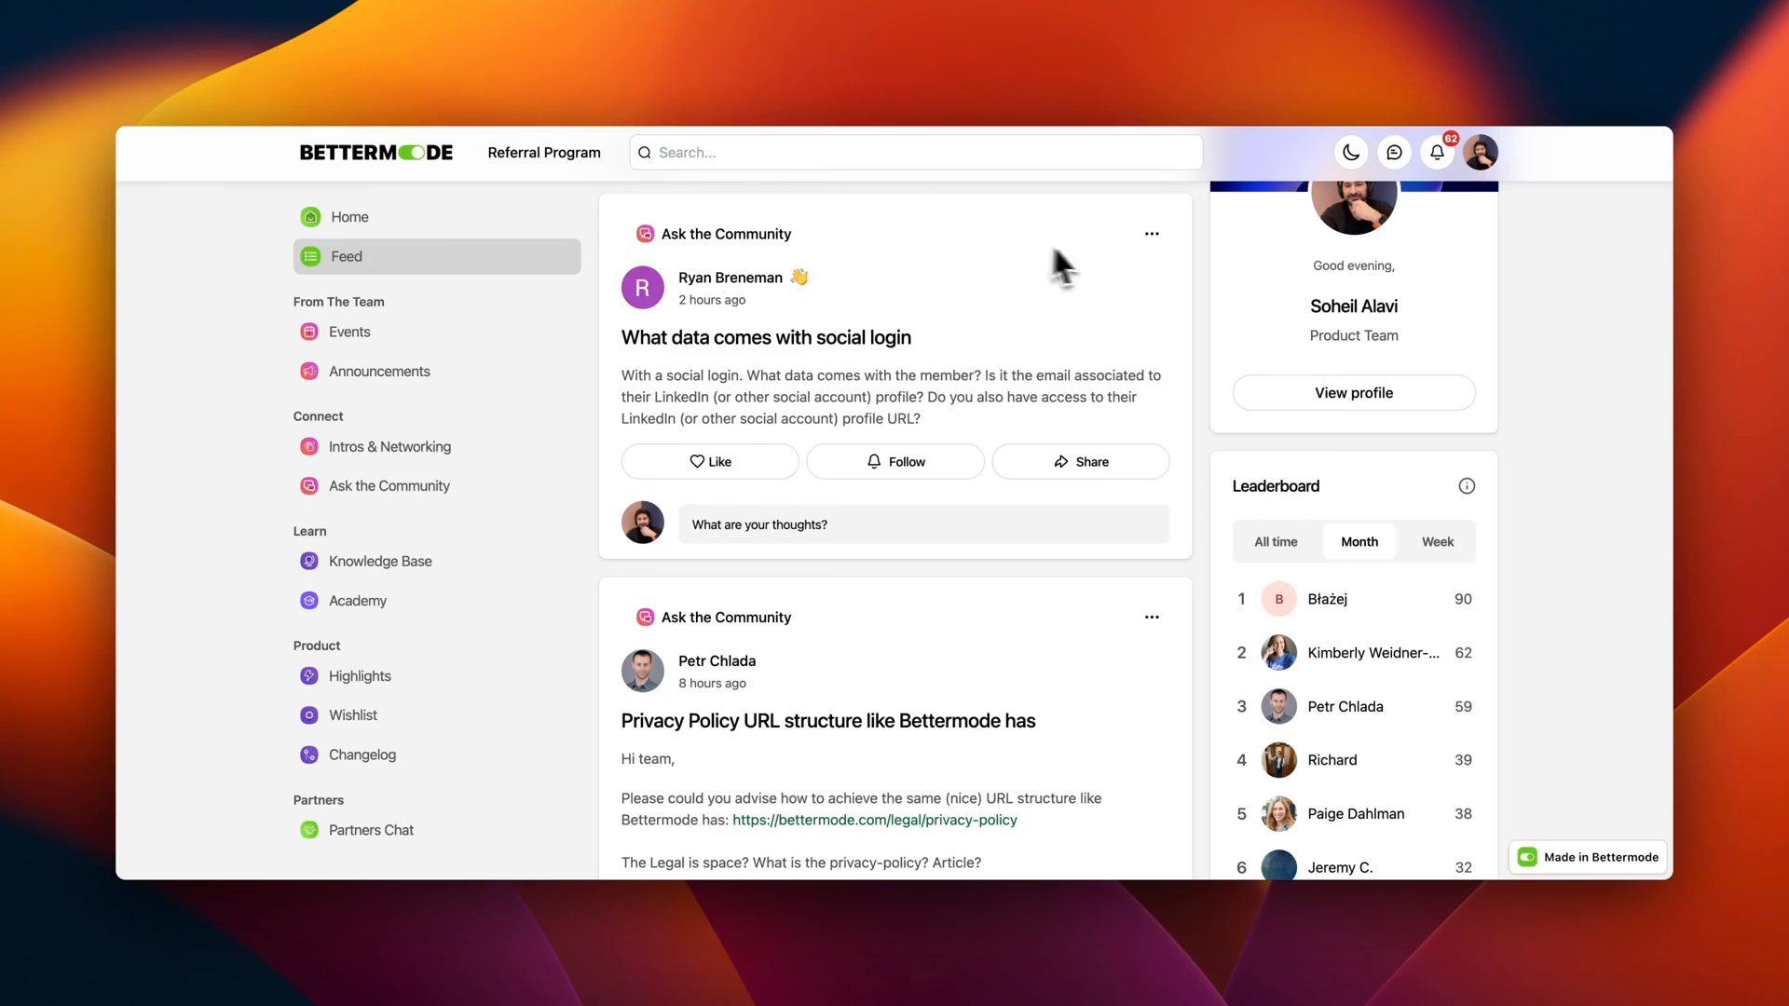
{"action": "left_click", "coordinate": [1150, 233]}
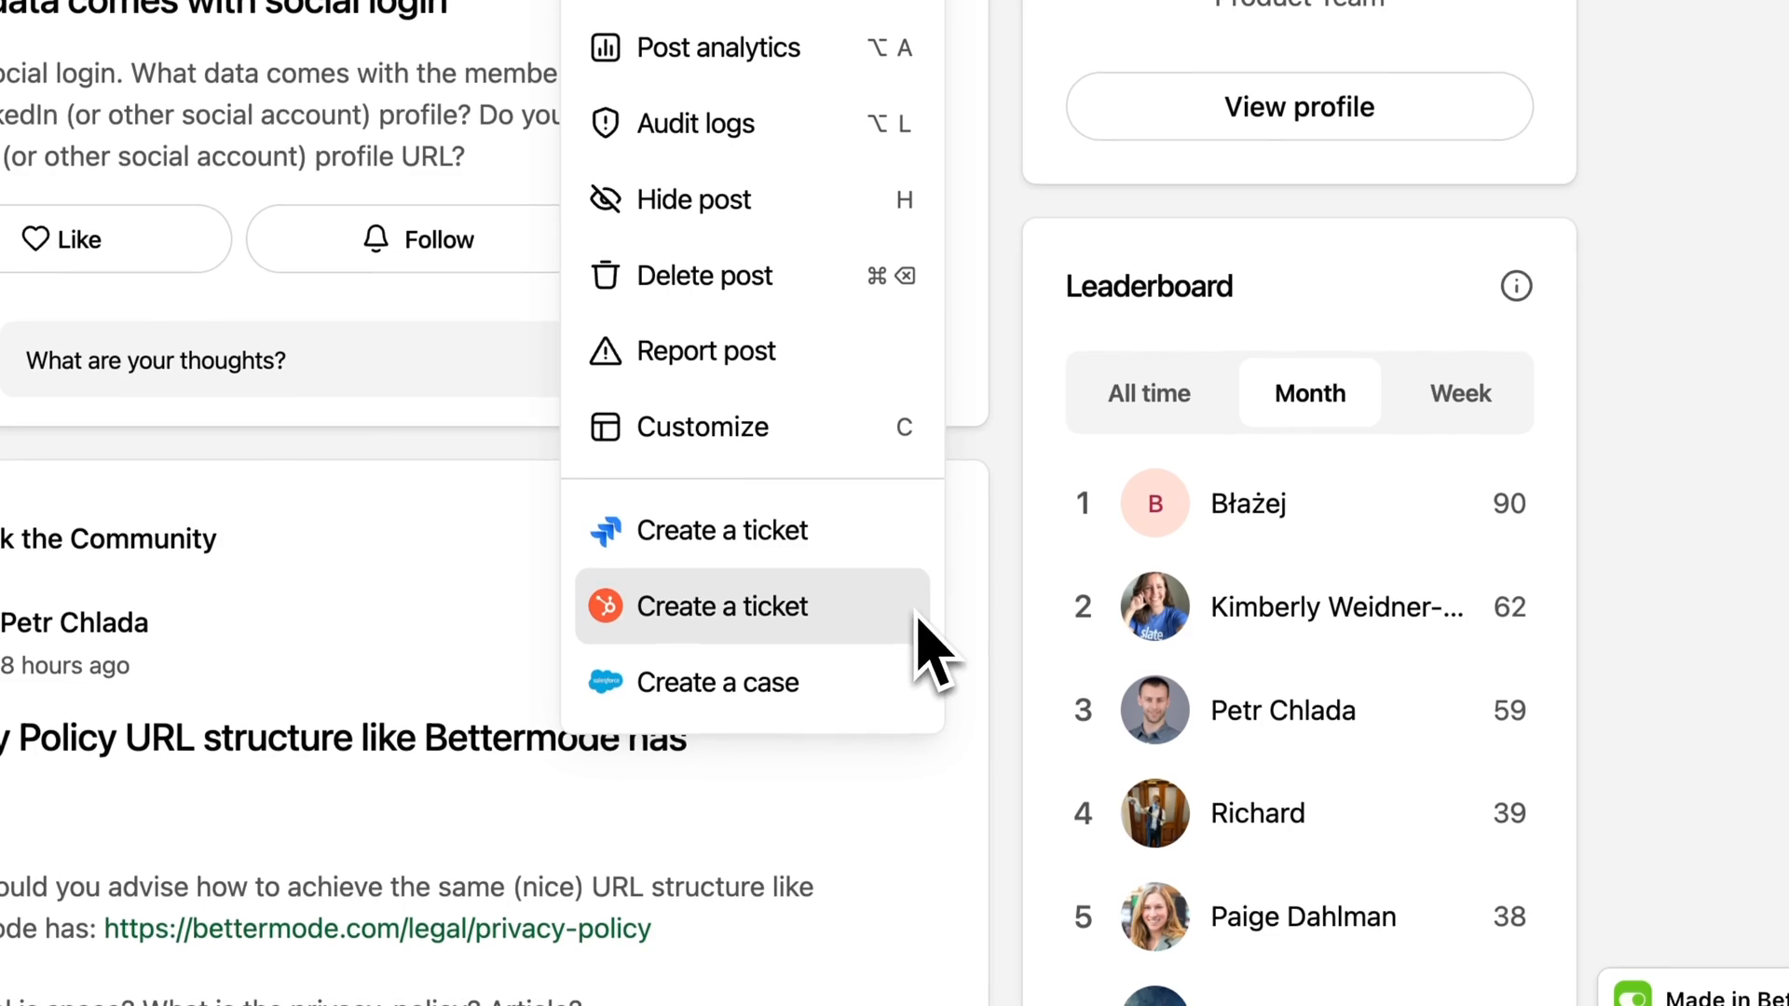
{"action": "left_click", "coordinate": [722, 606]}
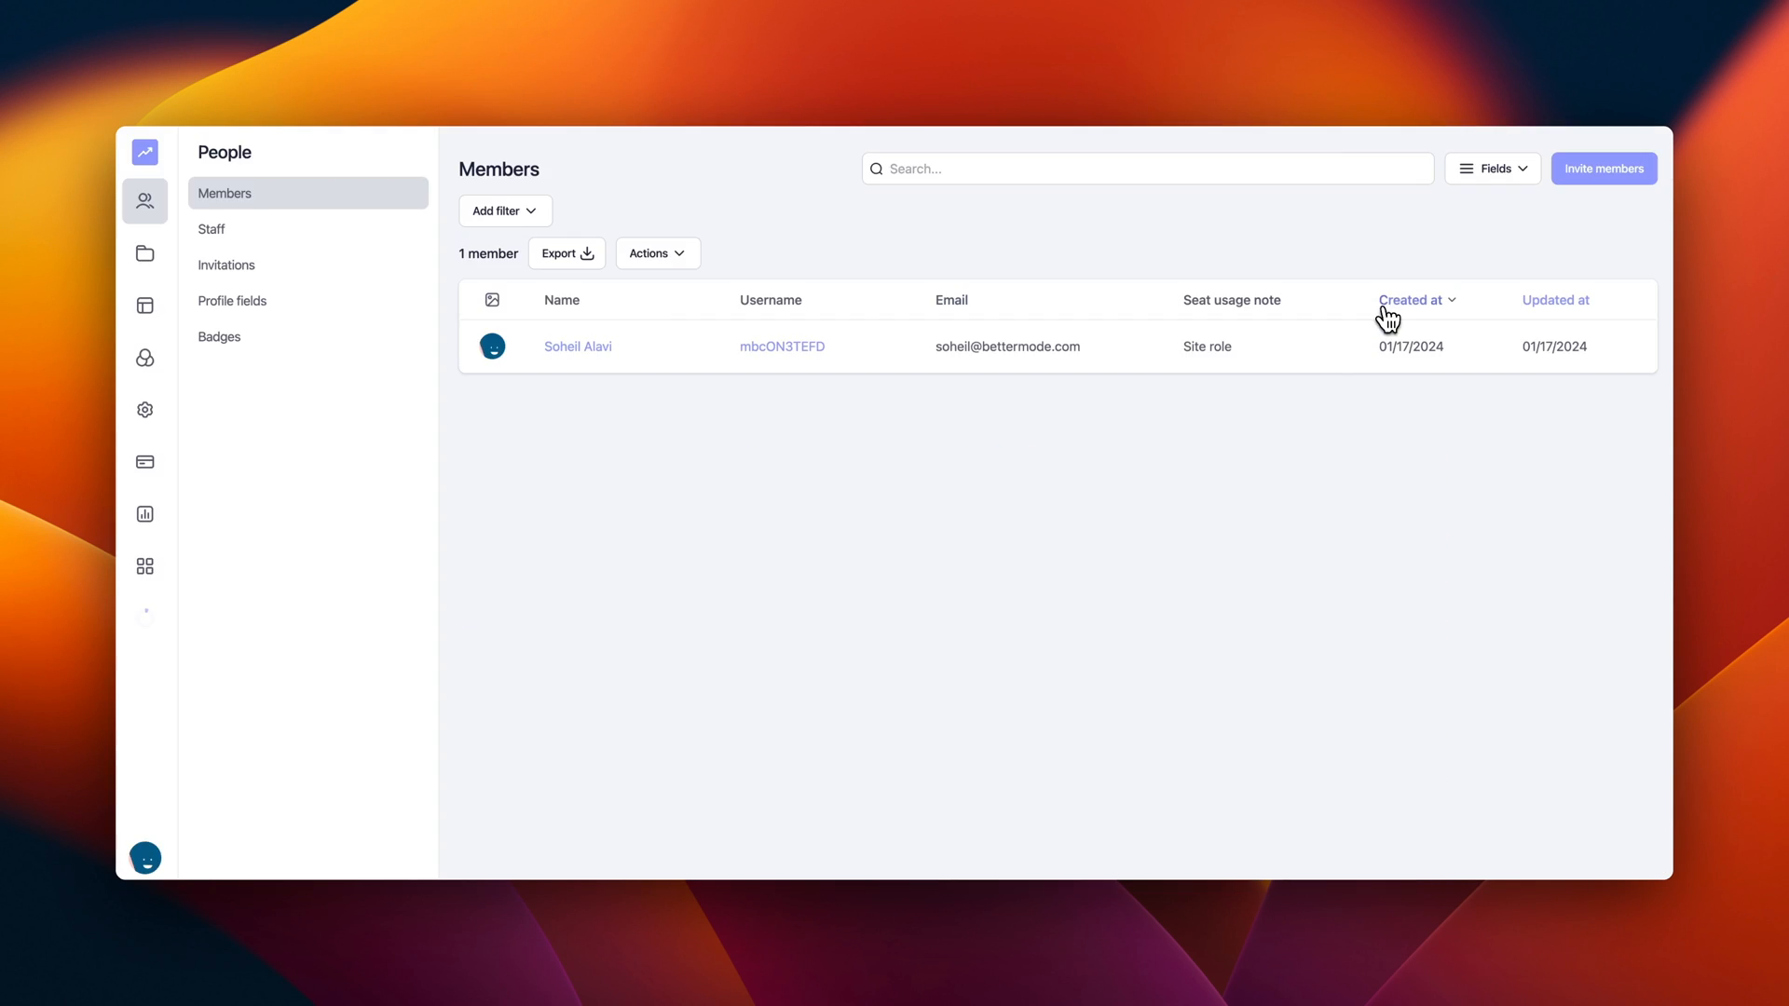
- Sort members by creation date, then view the API / Webhook add-on and developer docs
{"action": "left_click", "coordinate": [146, 565]}
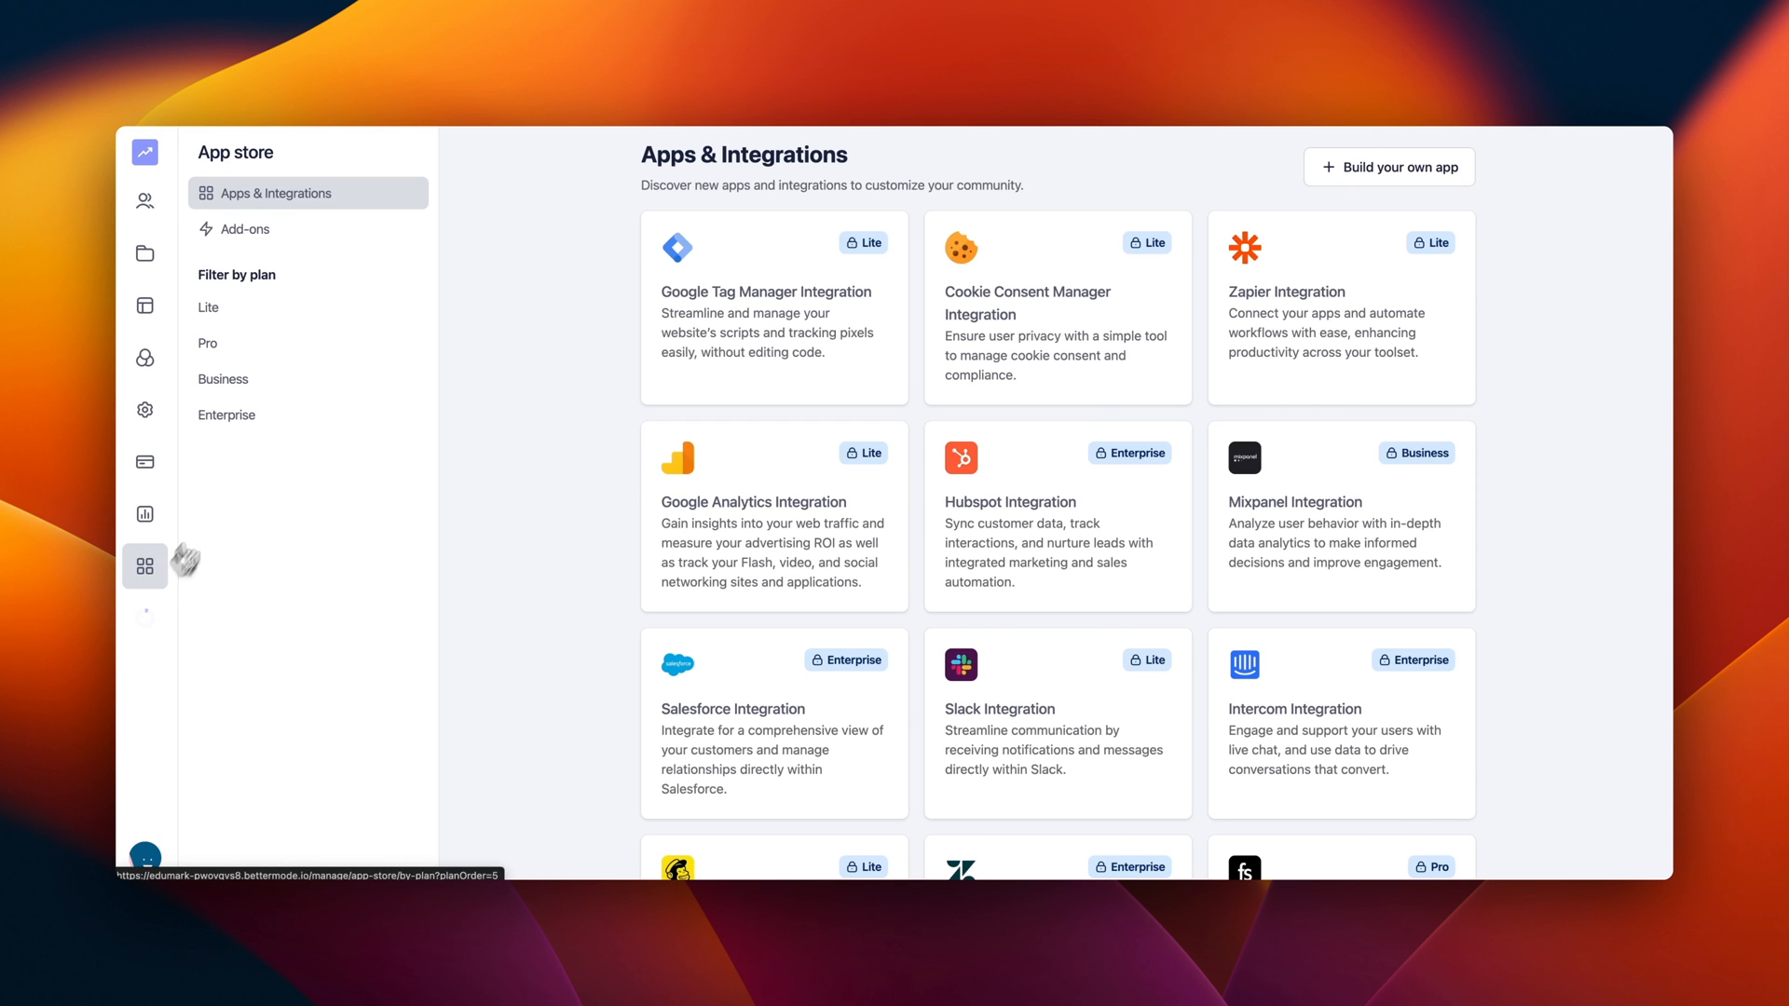
{"action": "left_click", "coordinate": [244, 229]}
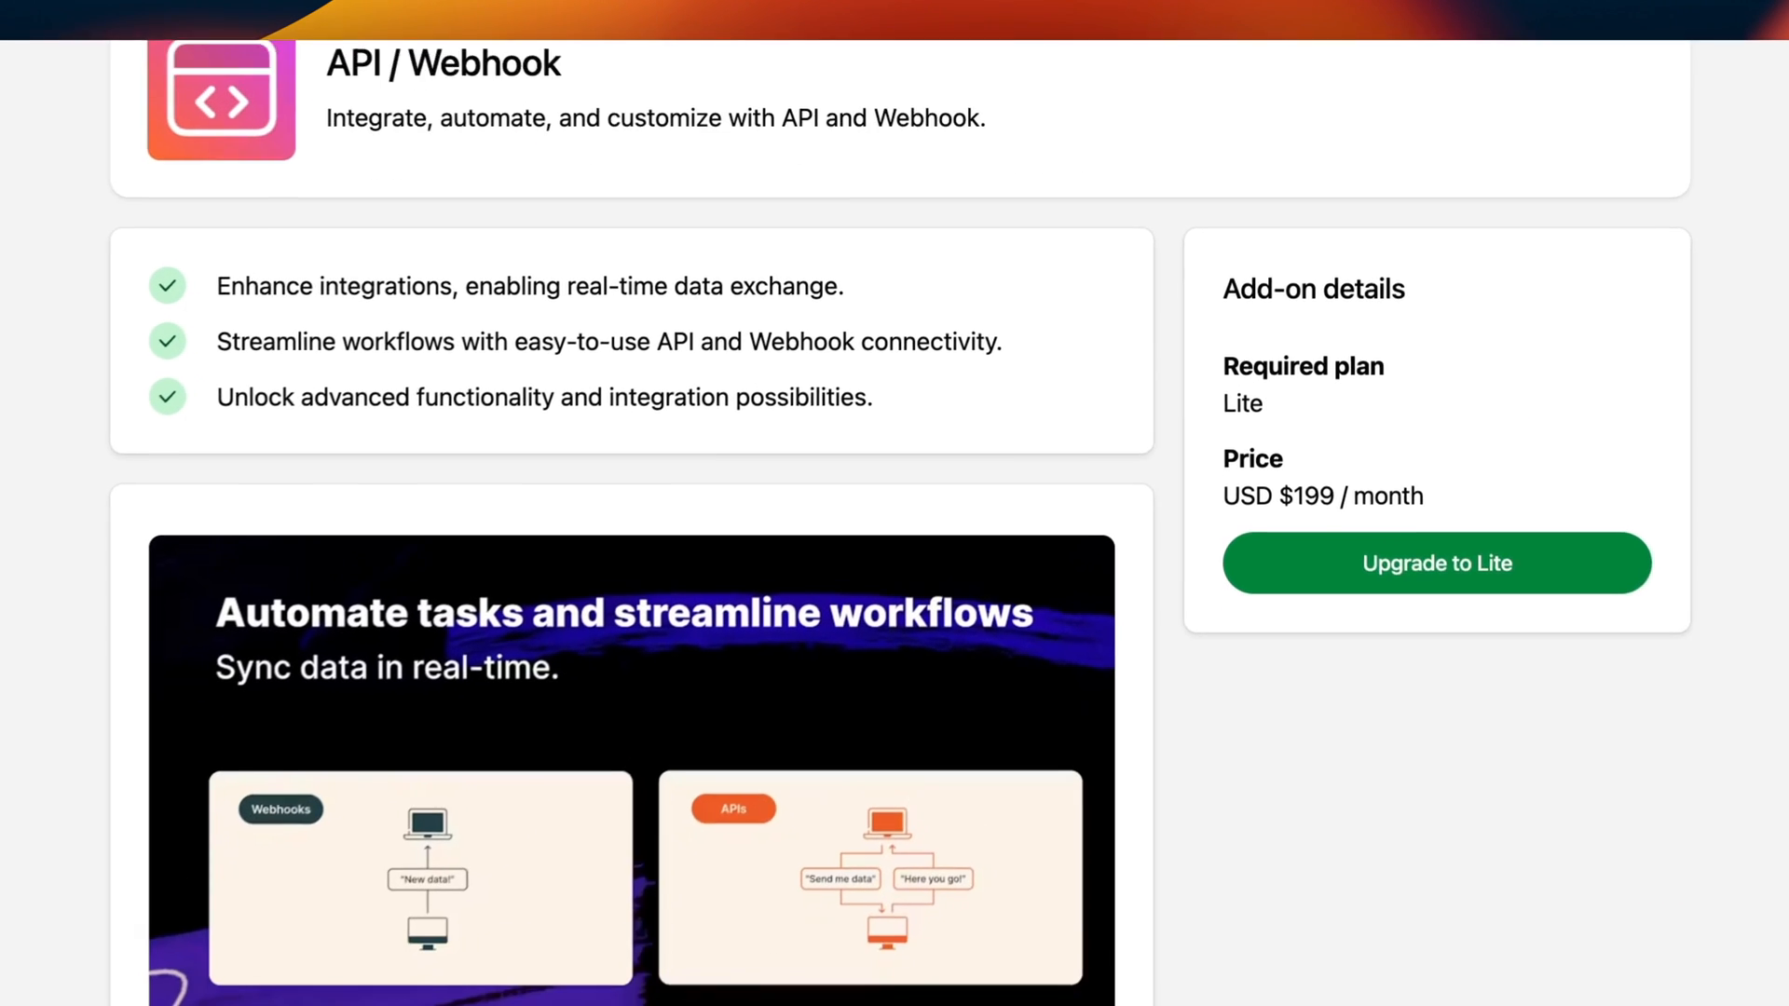
{"action": "scroll", "scroll_direction": "down", "scroll_amount": 3}
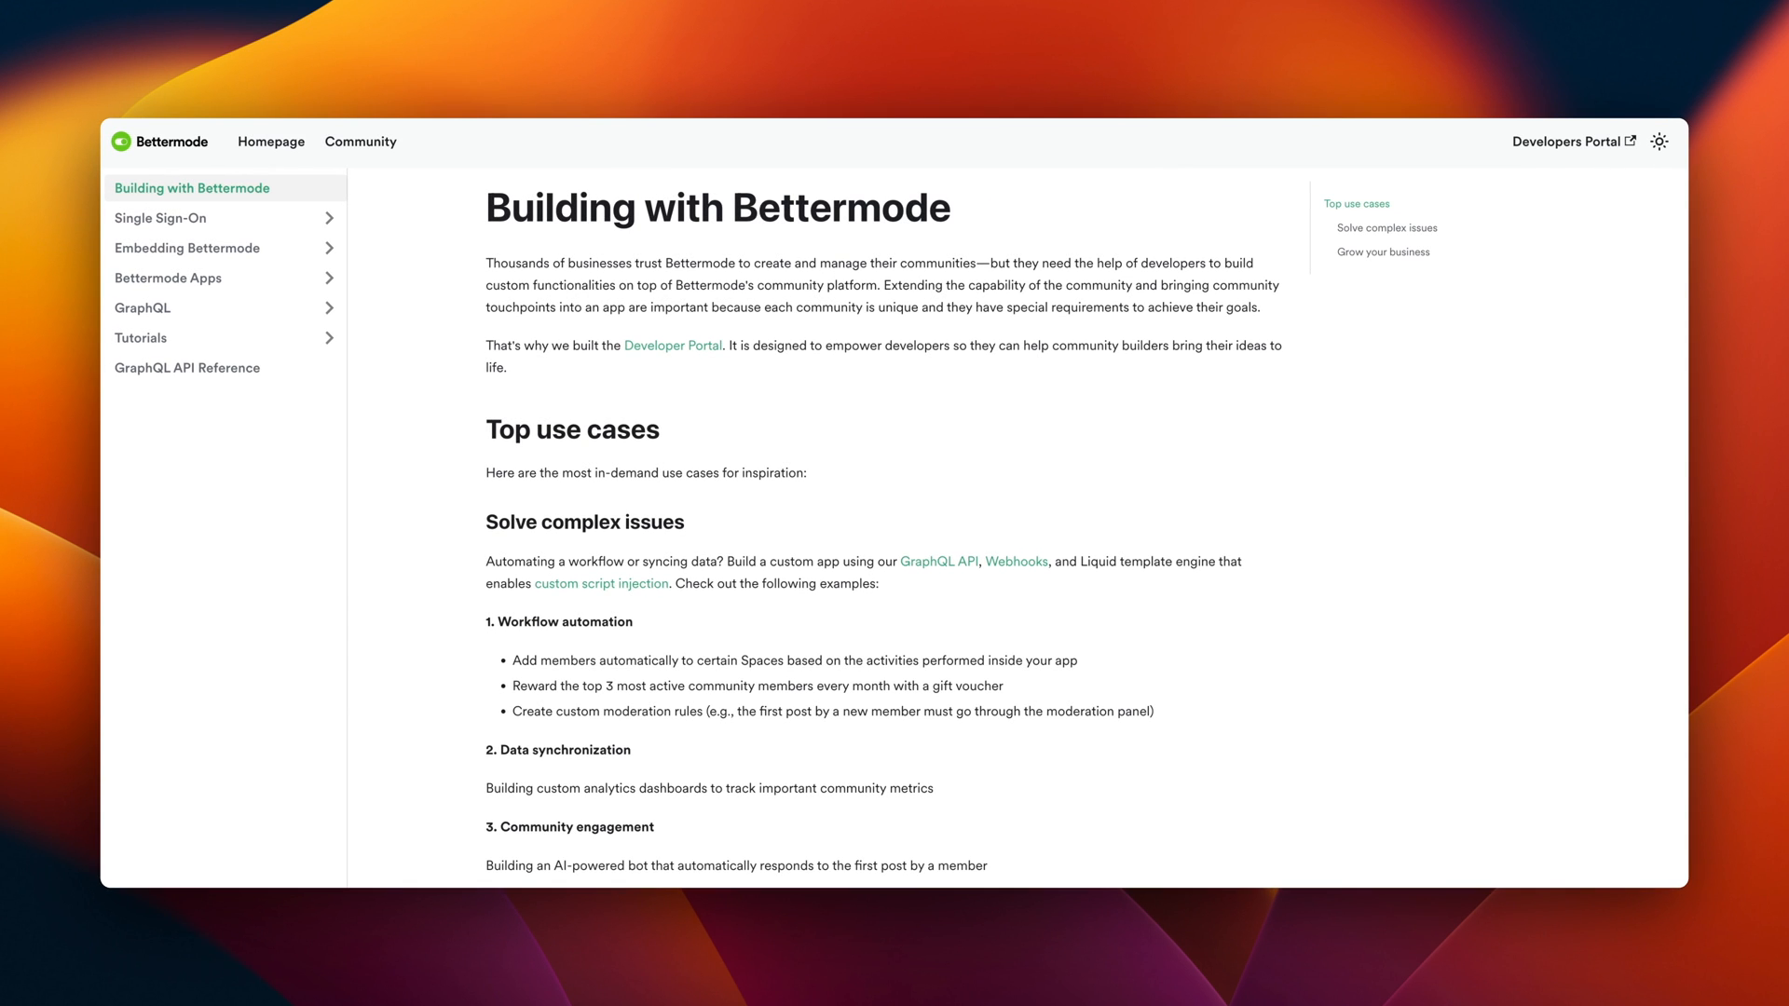
- Create a custom app named 'My Awesome new app' for the BetterX community
{"action": "scroll", "scroll_direction": "down", "scroll_amount": 3}
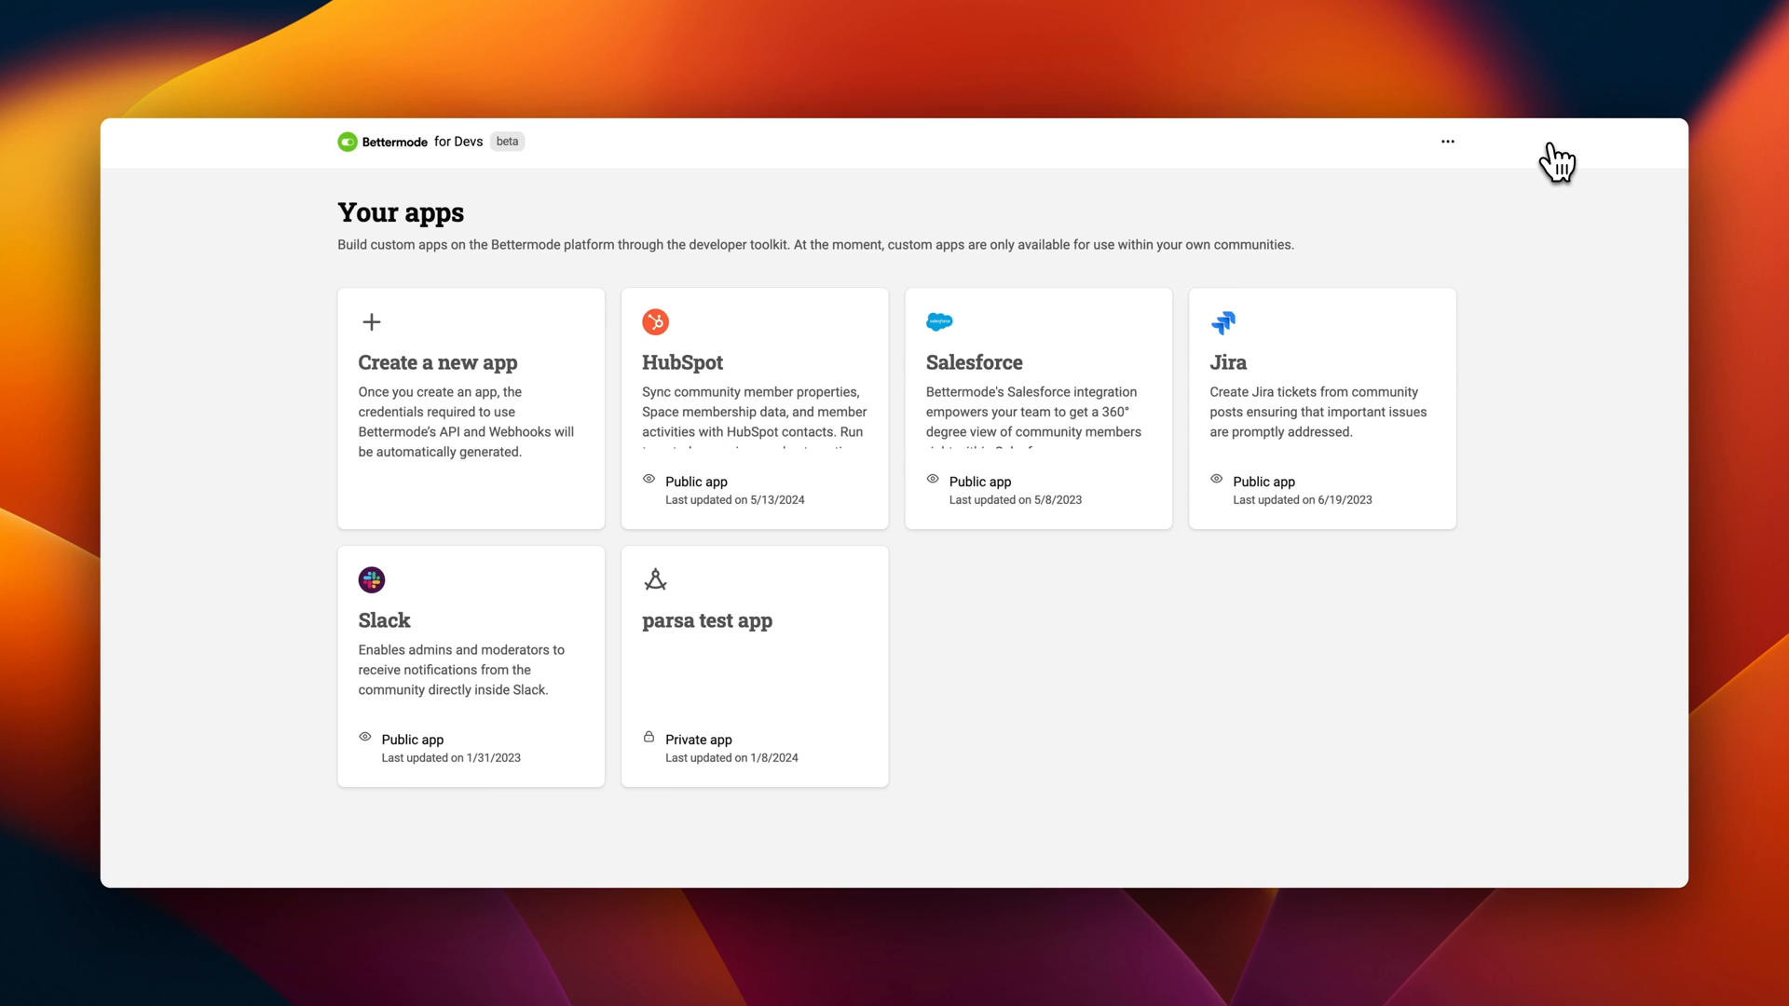
{"action": "left_click", "coordinate": [470, 362]}
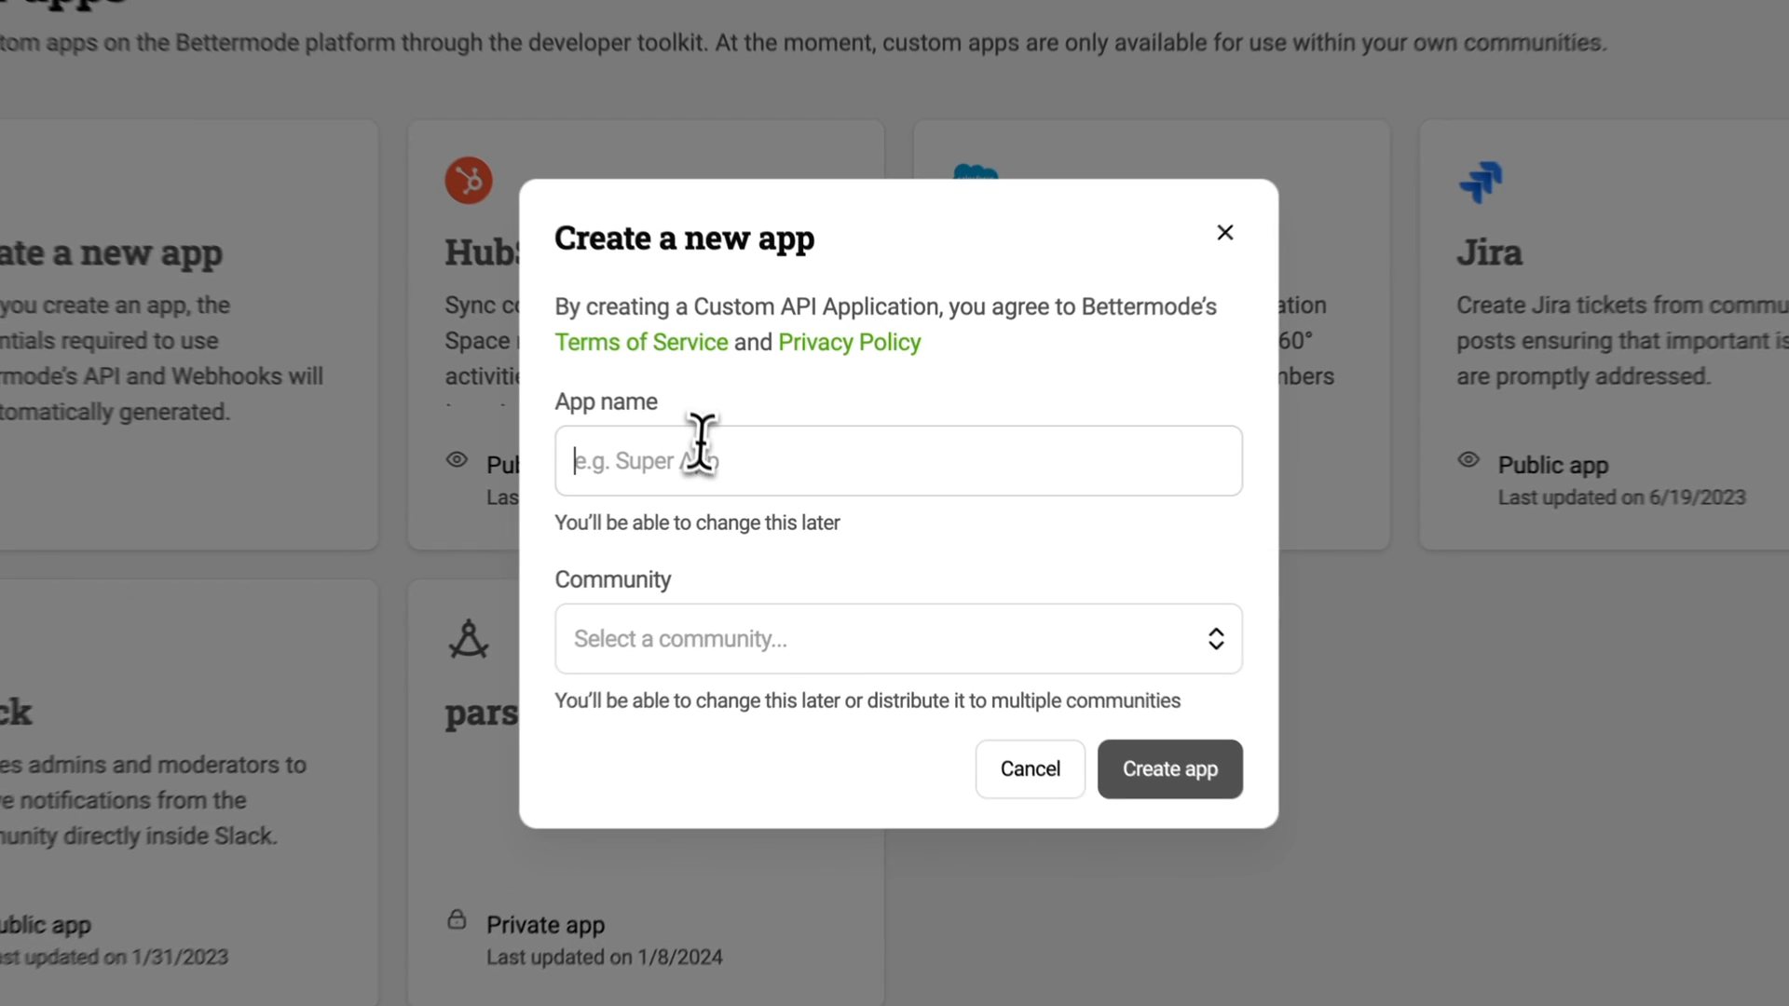
{"action": "type", "text": "My Awesome new app"}
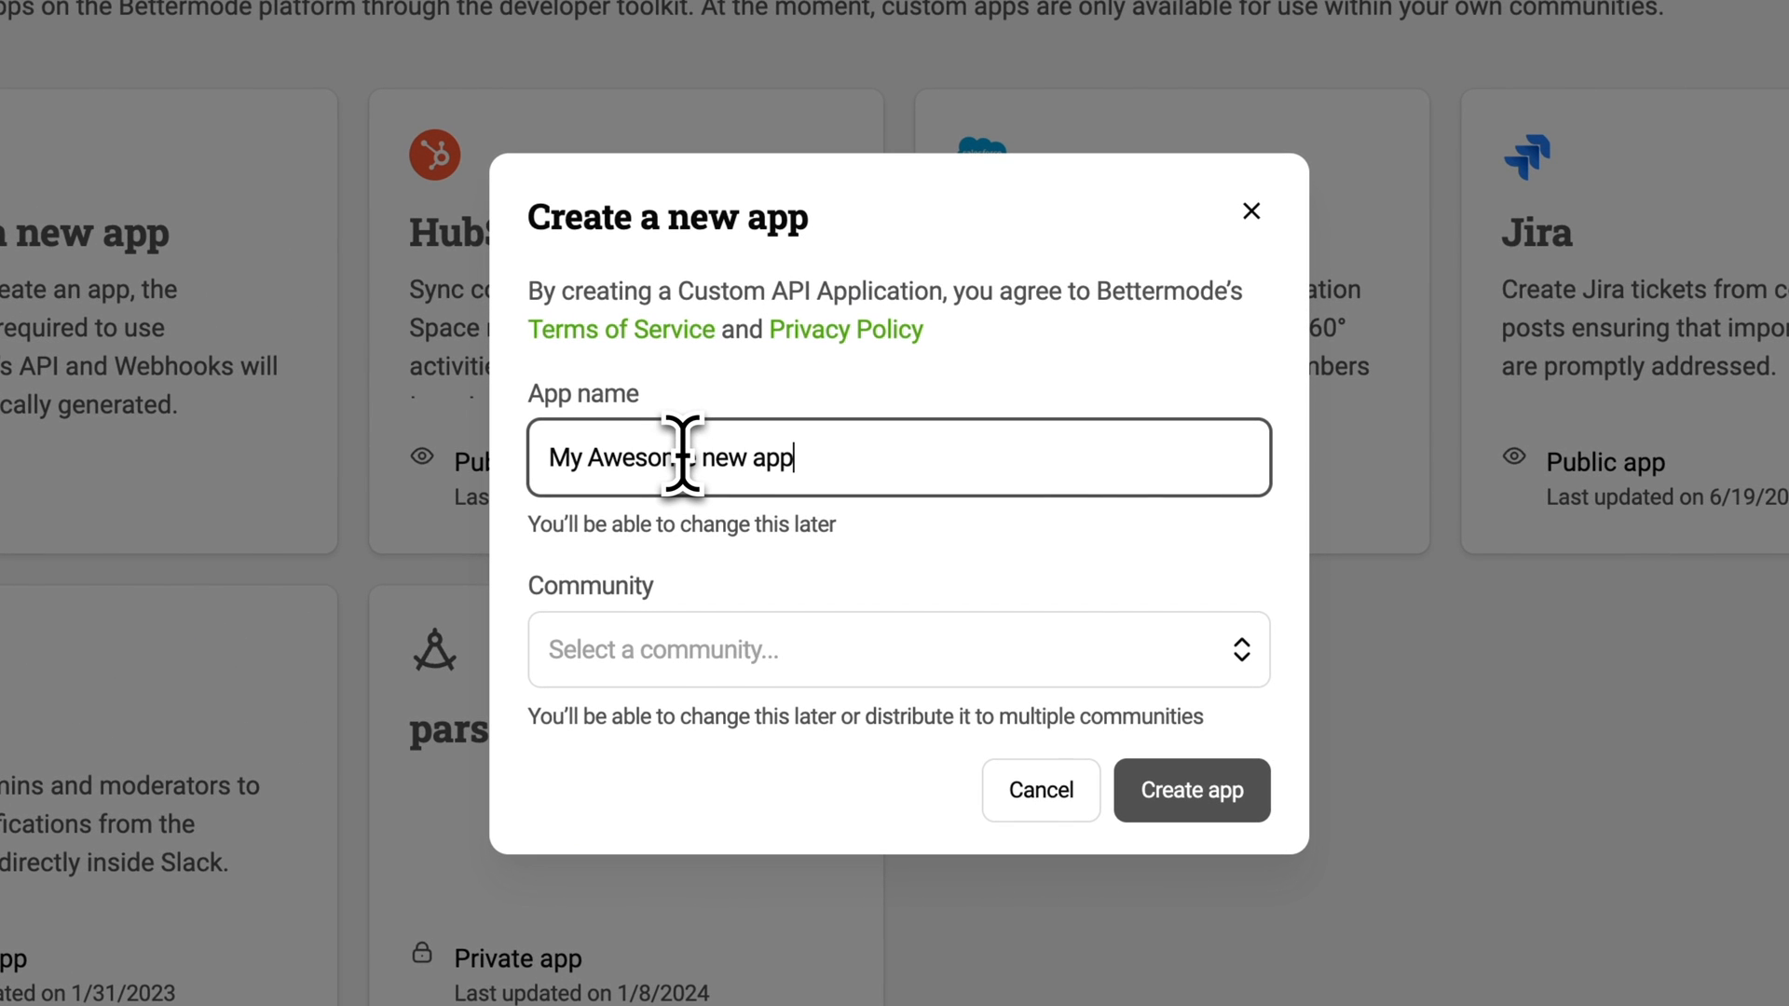
{"action": "left_click", "coordinate": [898, 649]}
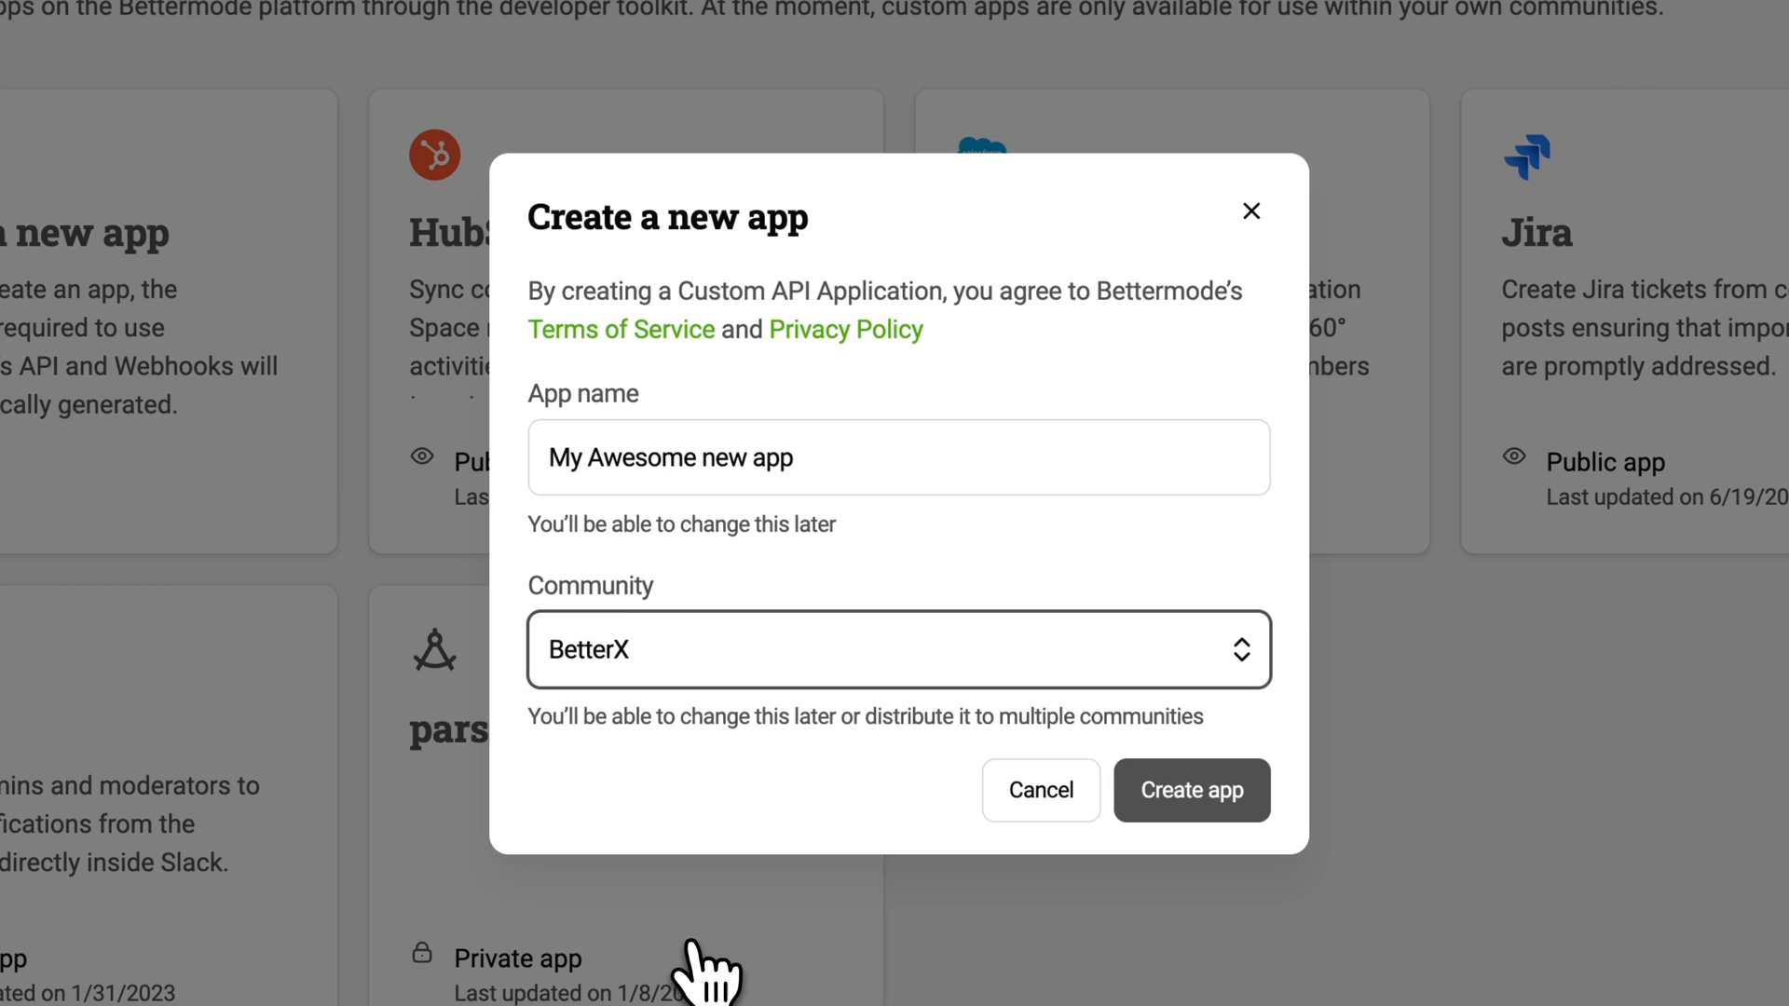
- In Saasplex, get started and open the Product updates and Ask the community spaces
{"action": "left_click", "coordinate": [1190, 790]}
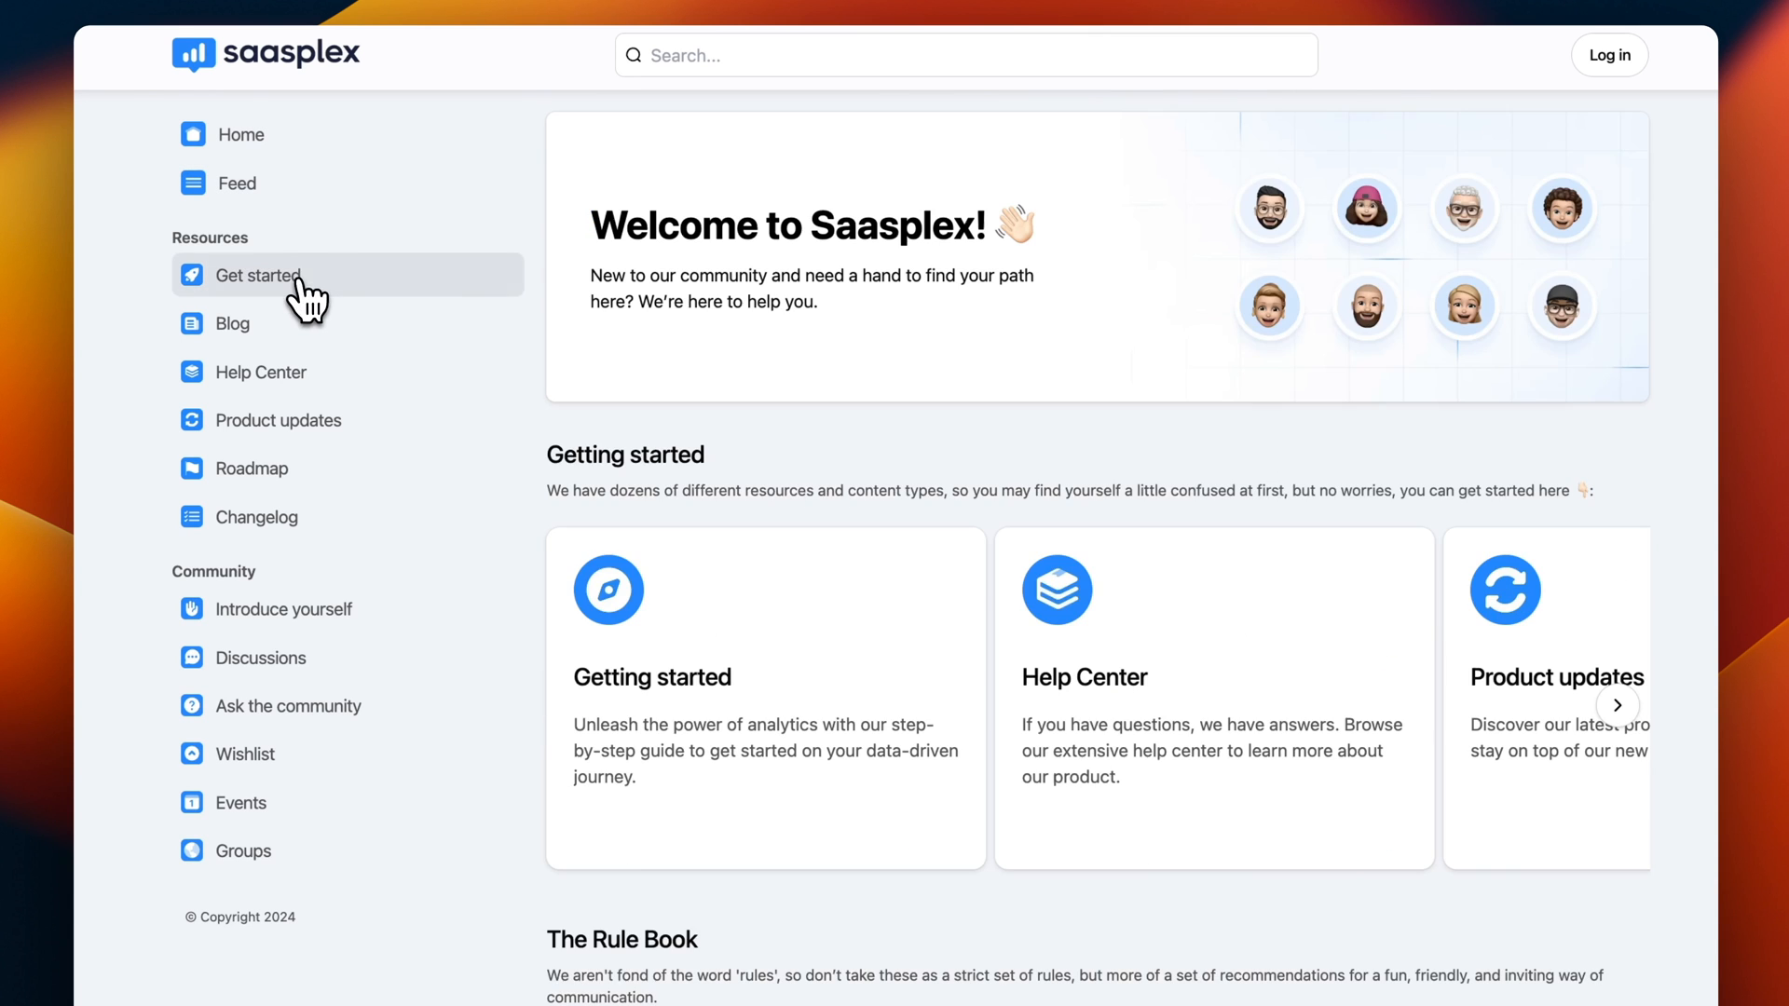
{"action": "left_click", "coordinate": [276, 421]}
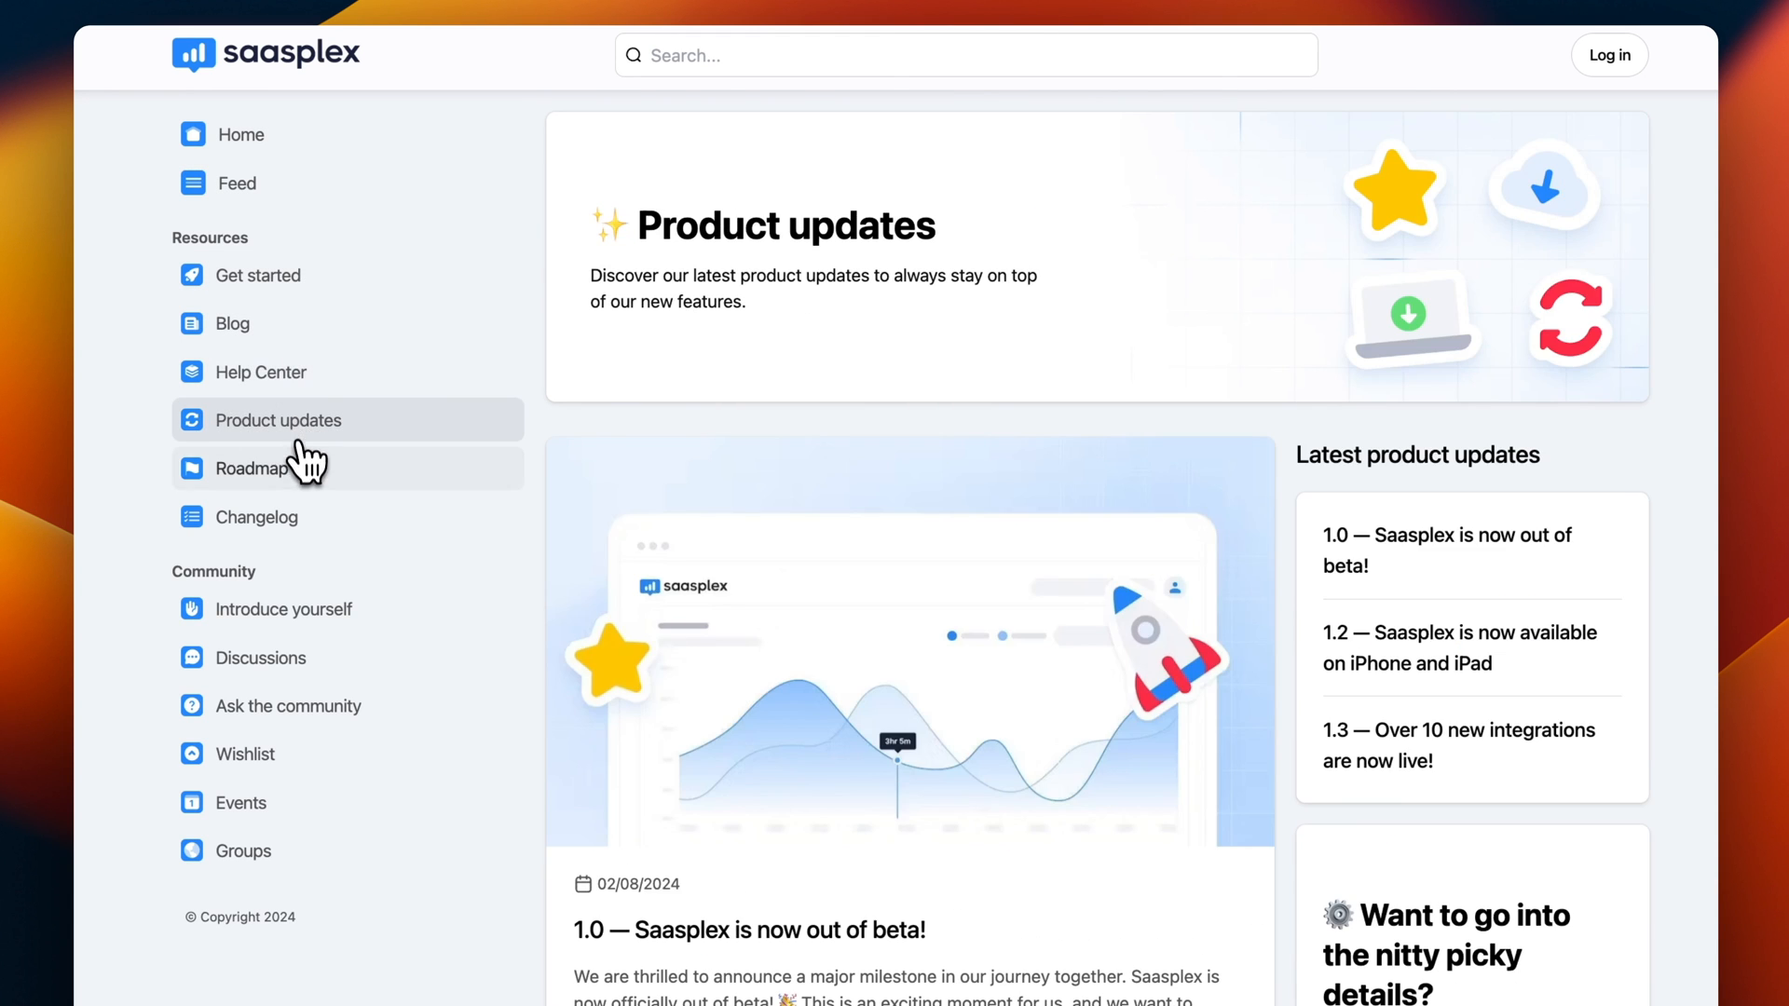
{"action": "left_click", "coordinate": [289, 706]}
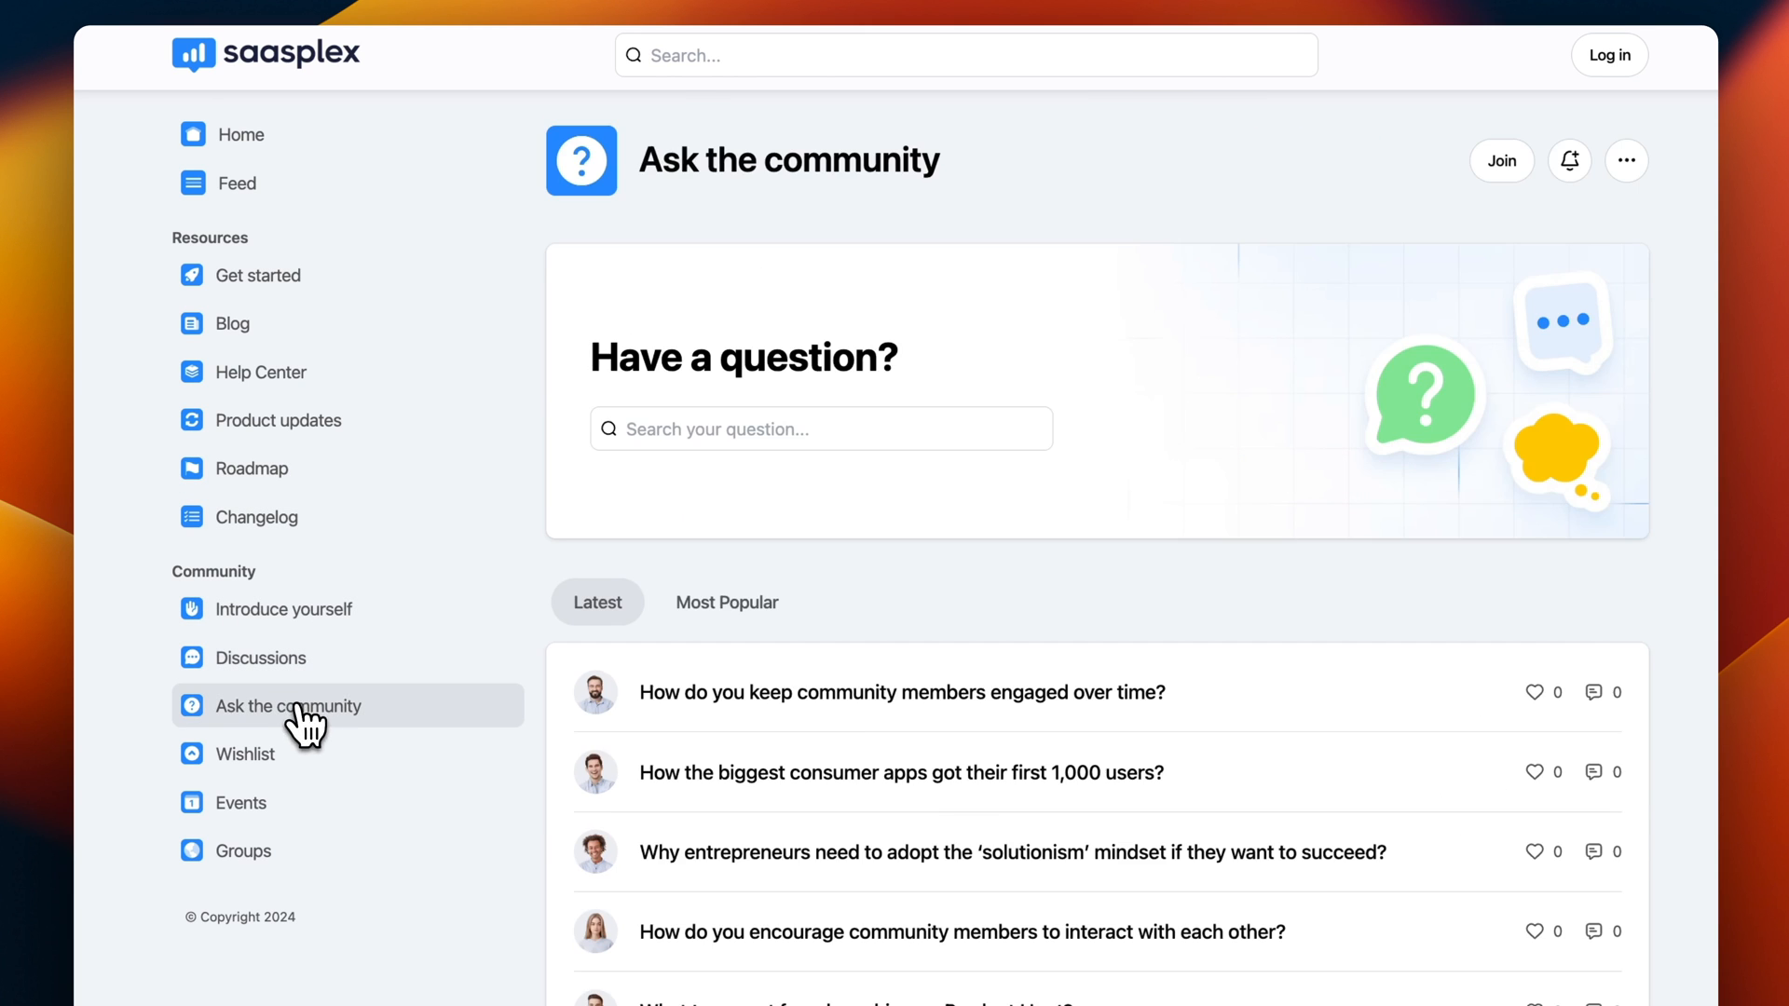